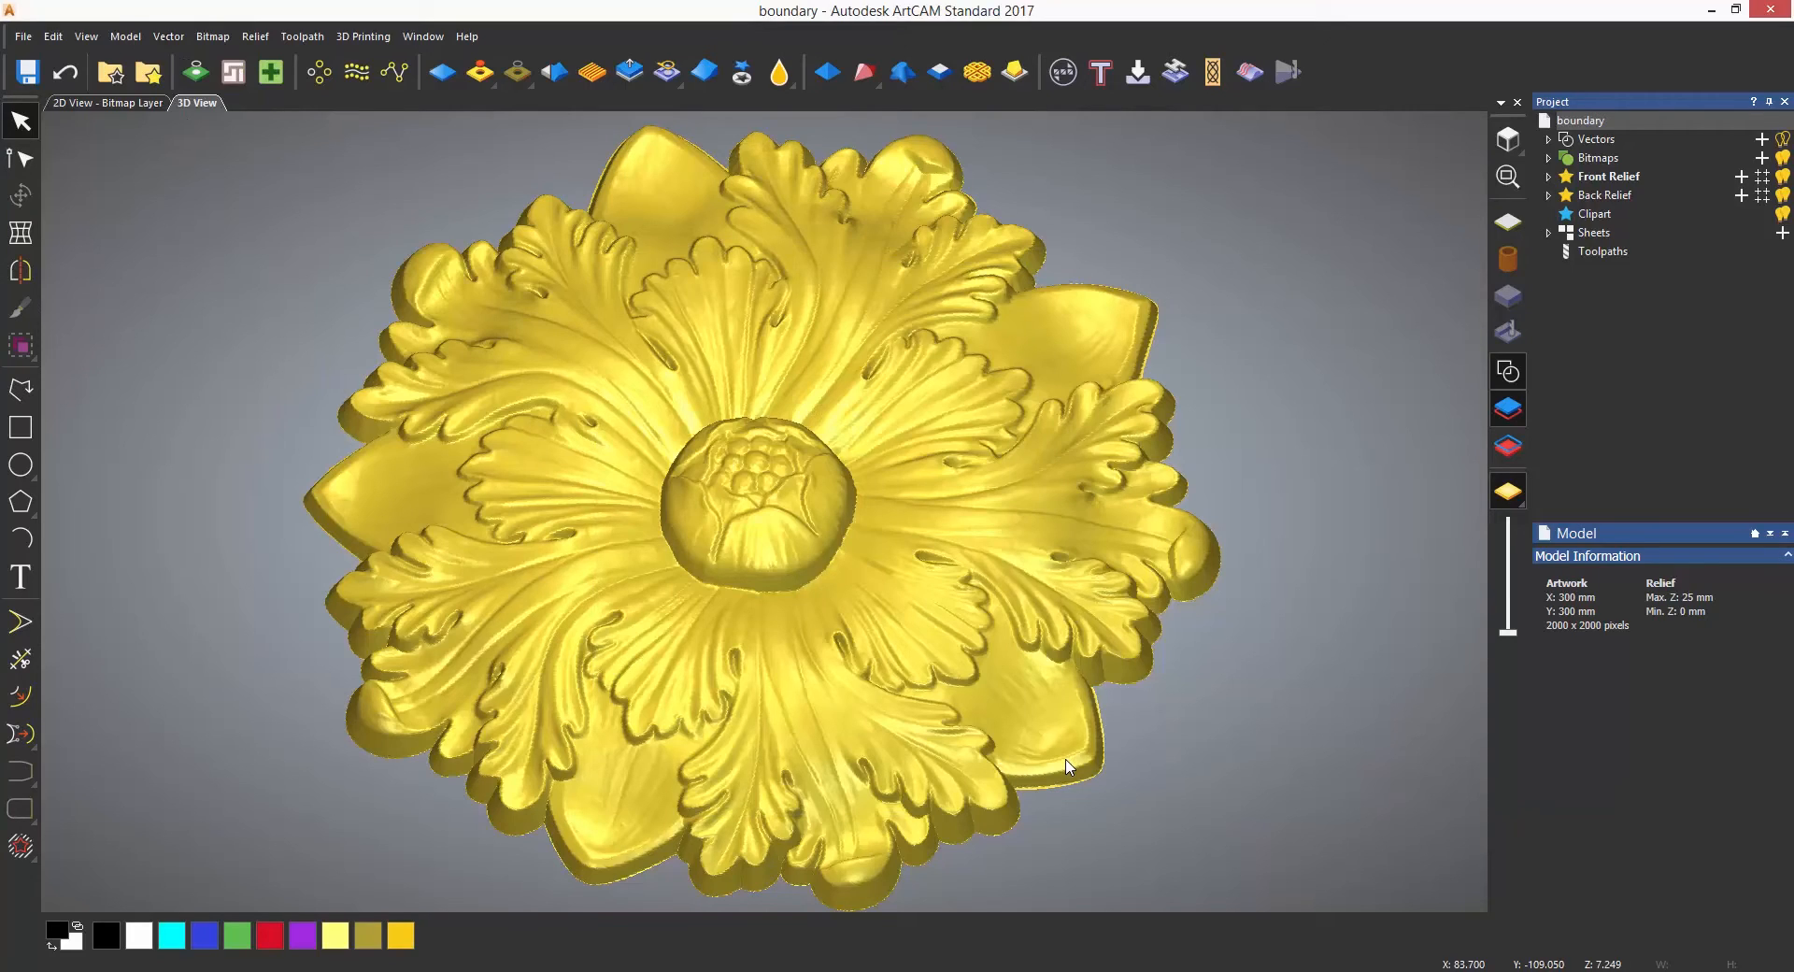
{"action": "mouse_move", "coordinate": [817, 613]}
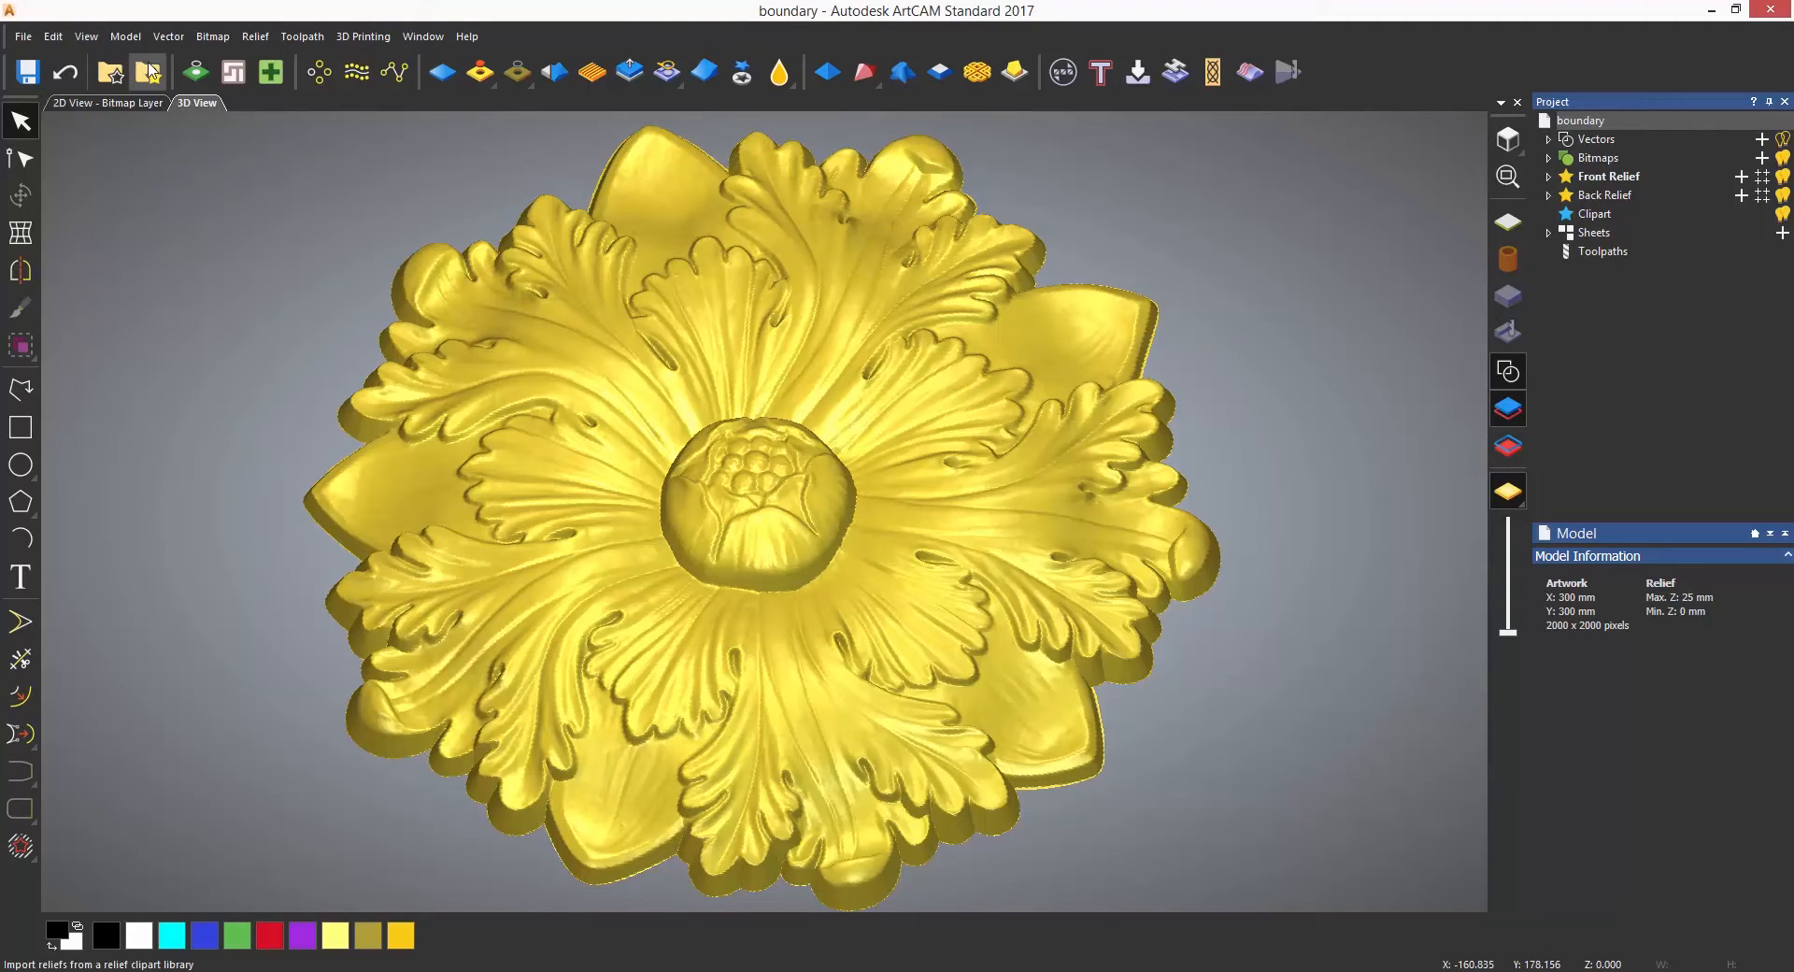
{"action": "mouse_move", "coordinate": [167, 36]}
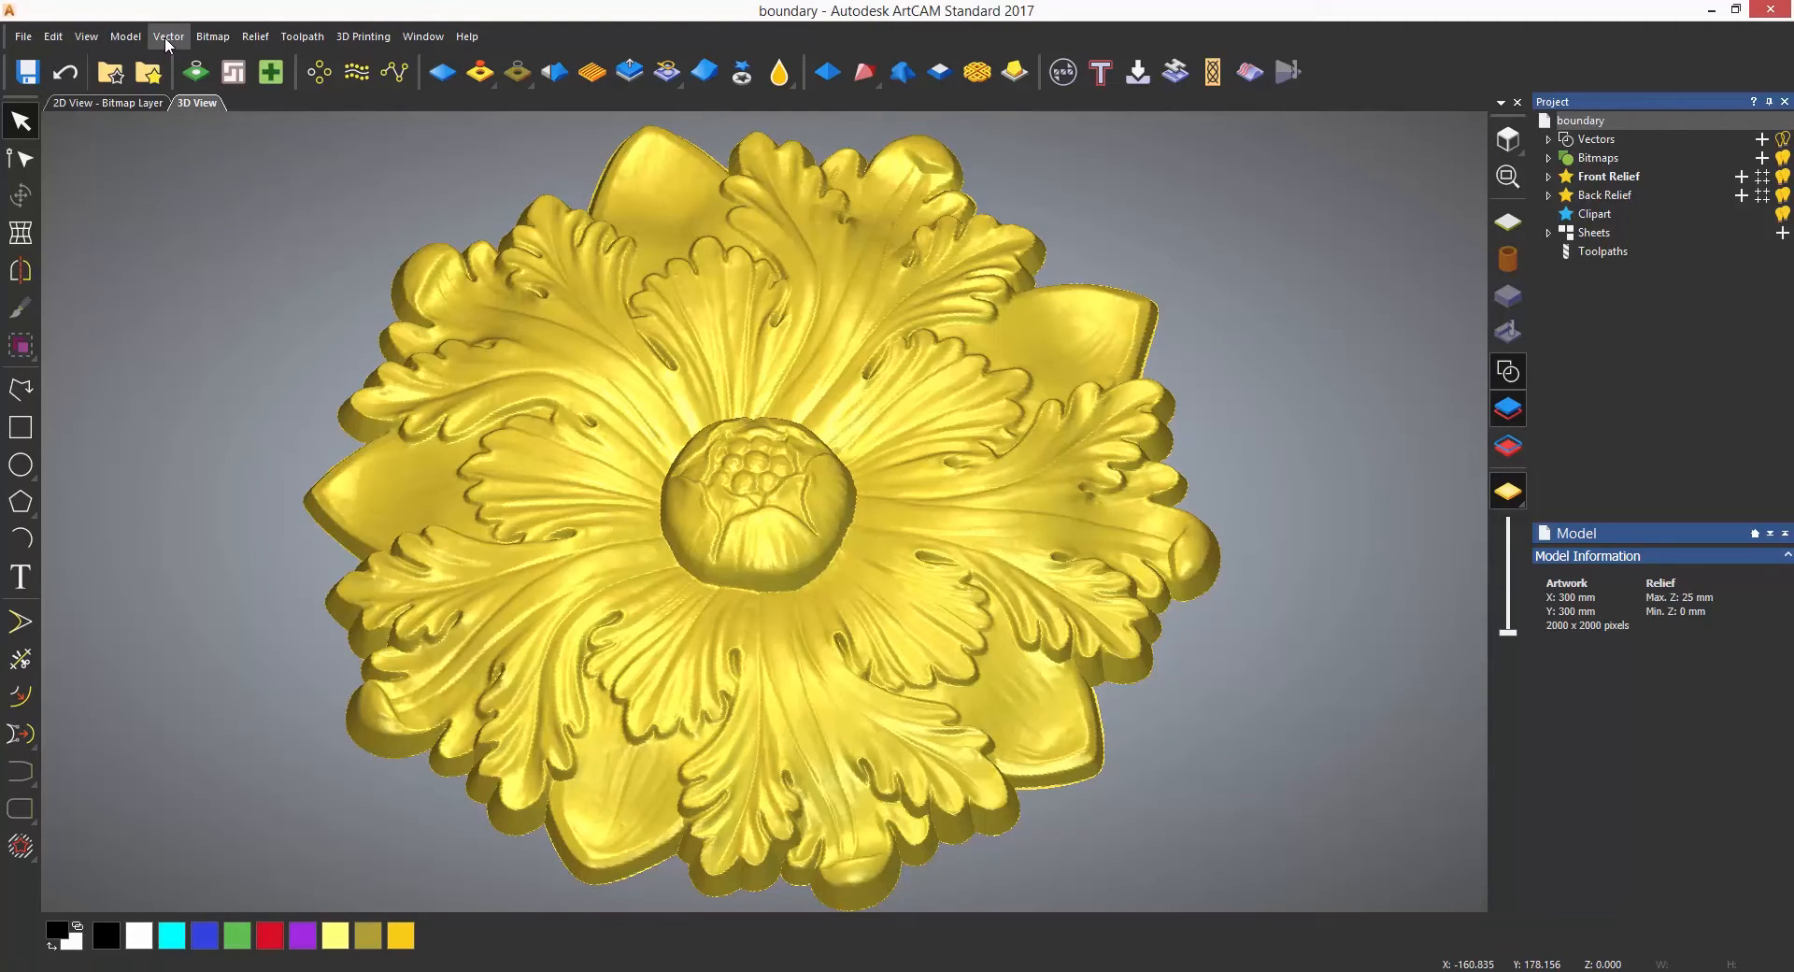
Start the Create Boundary From Relief tool from the Vector menu
{"action": "left_click", "coordinate": [166, 35]}
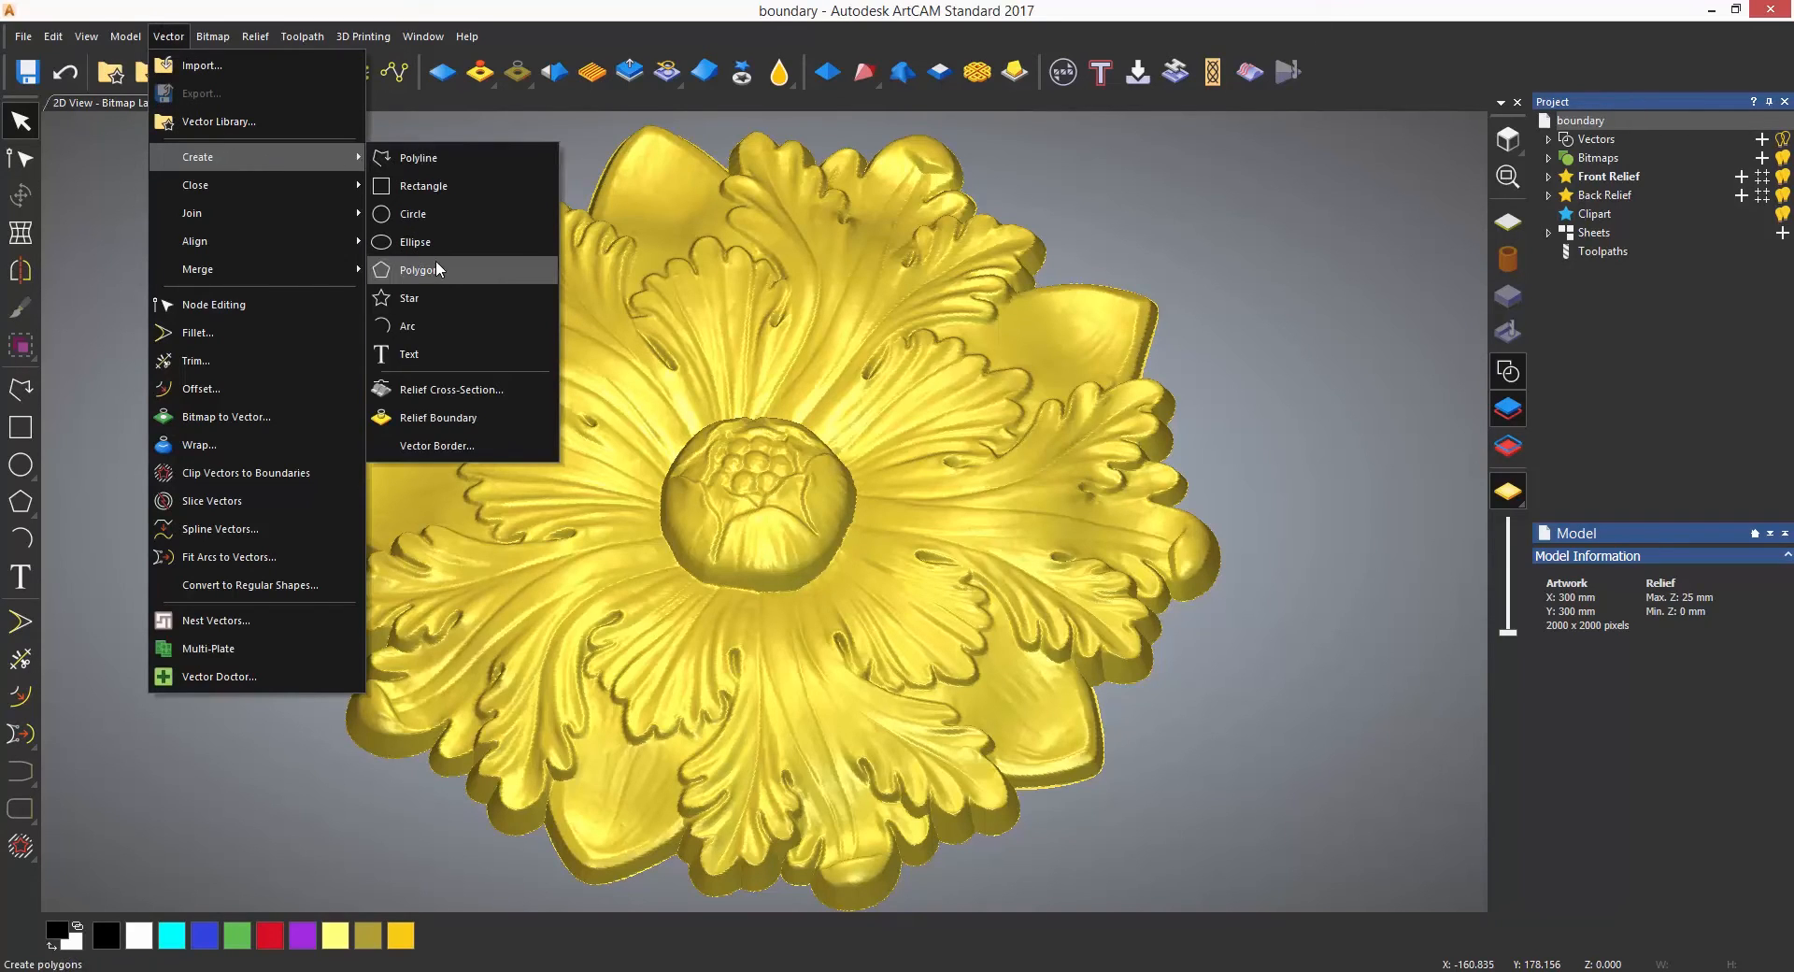
{"action": "mouse_move", "coordinate": [463, 418]}
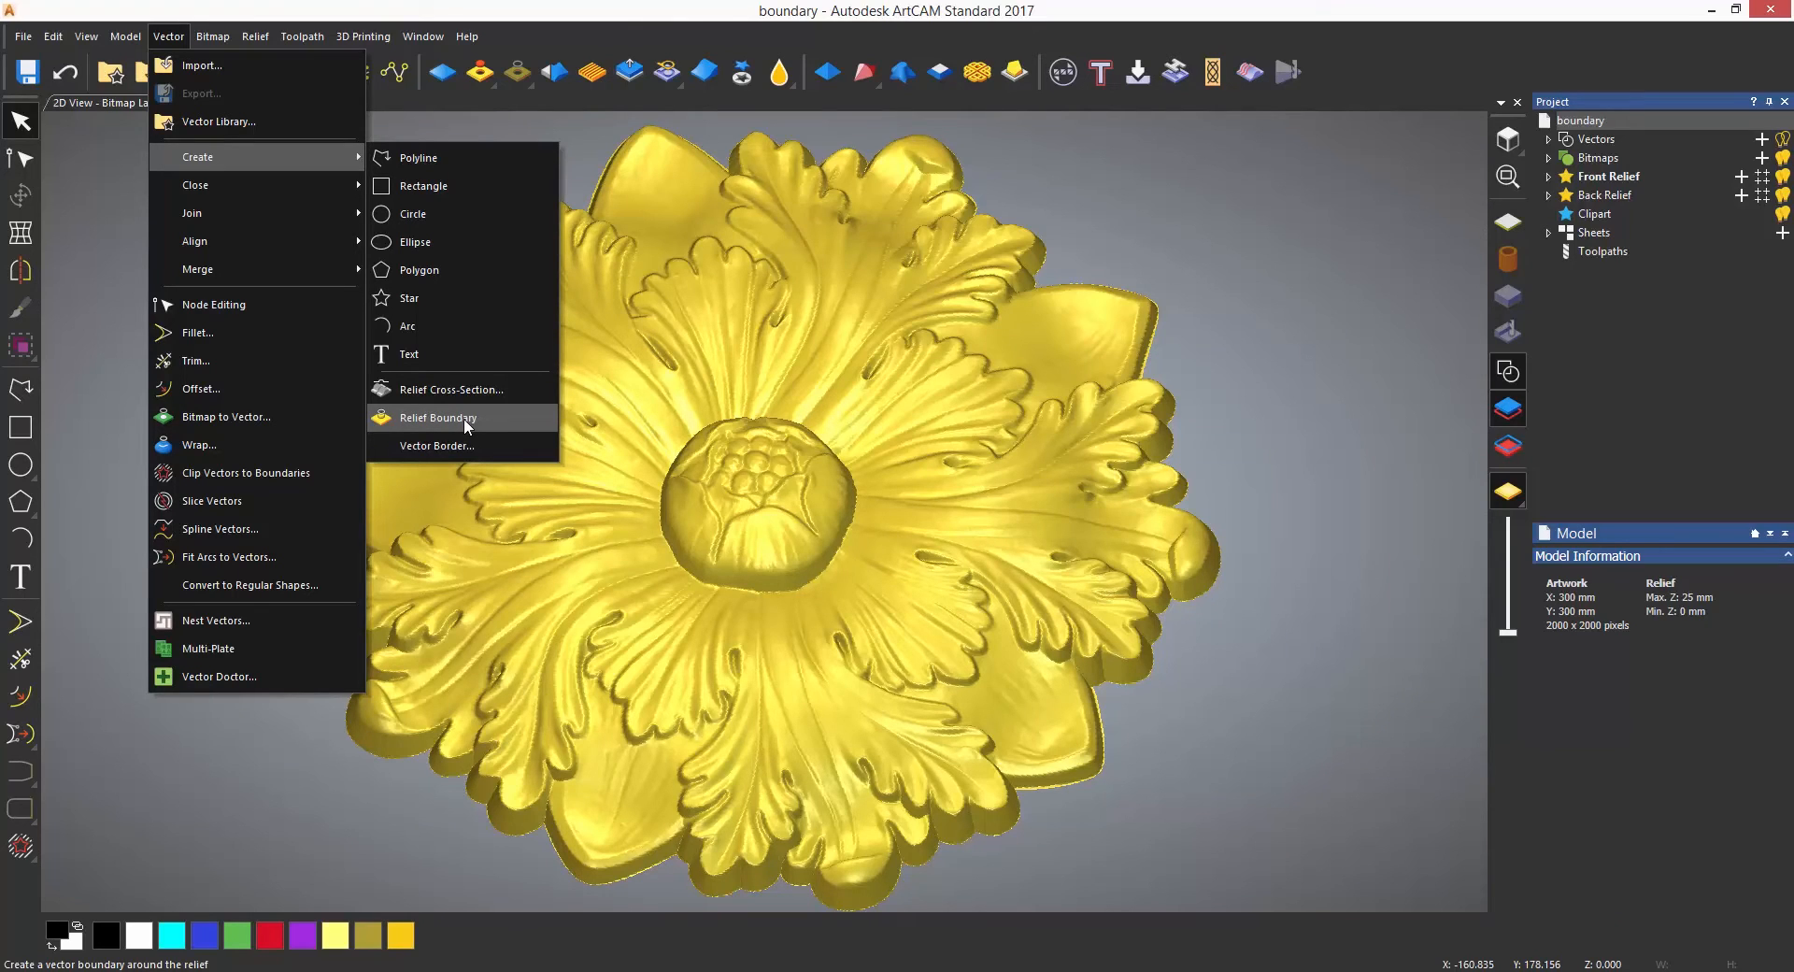
{"action": "left_click", "coordinate": [437, 416]}
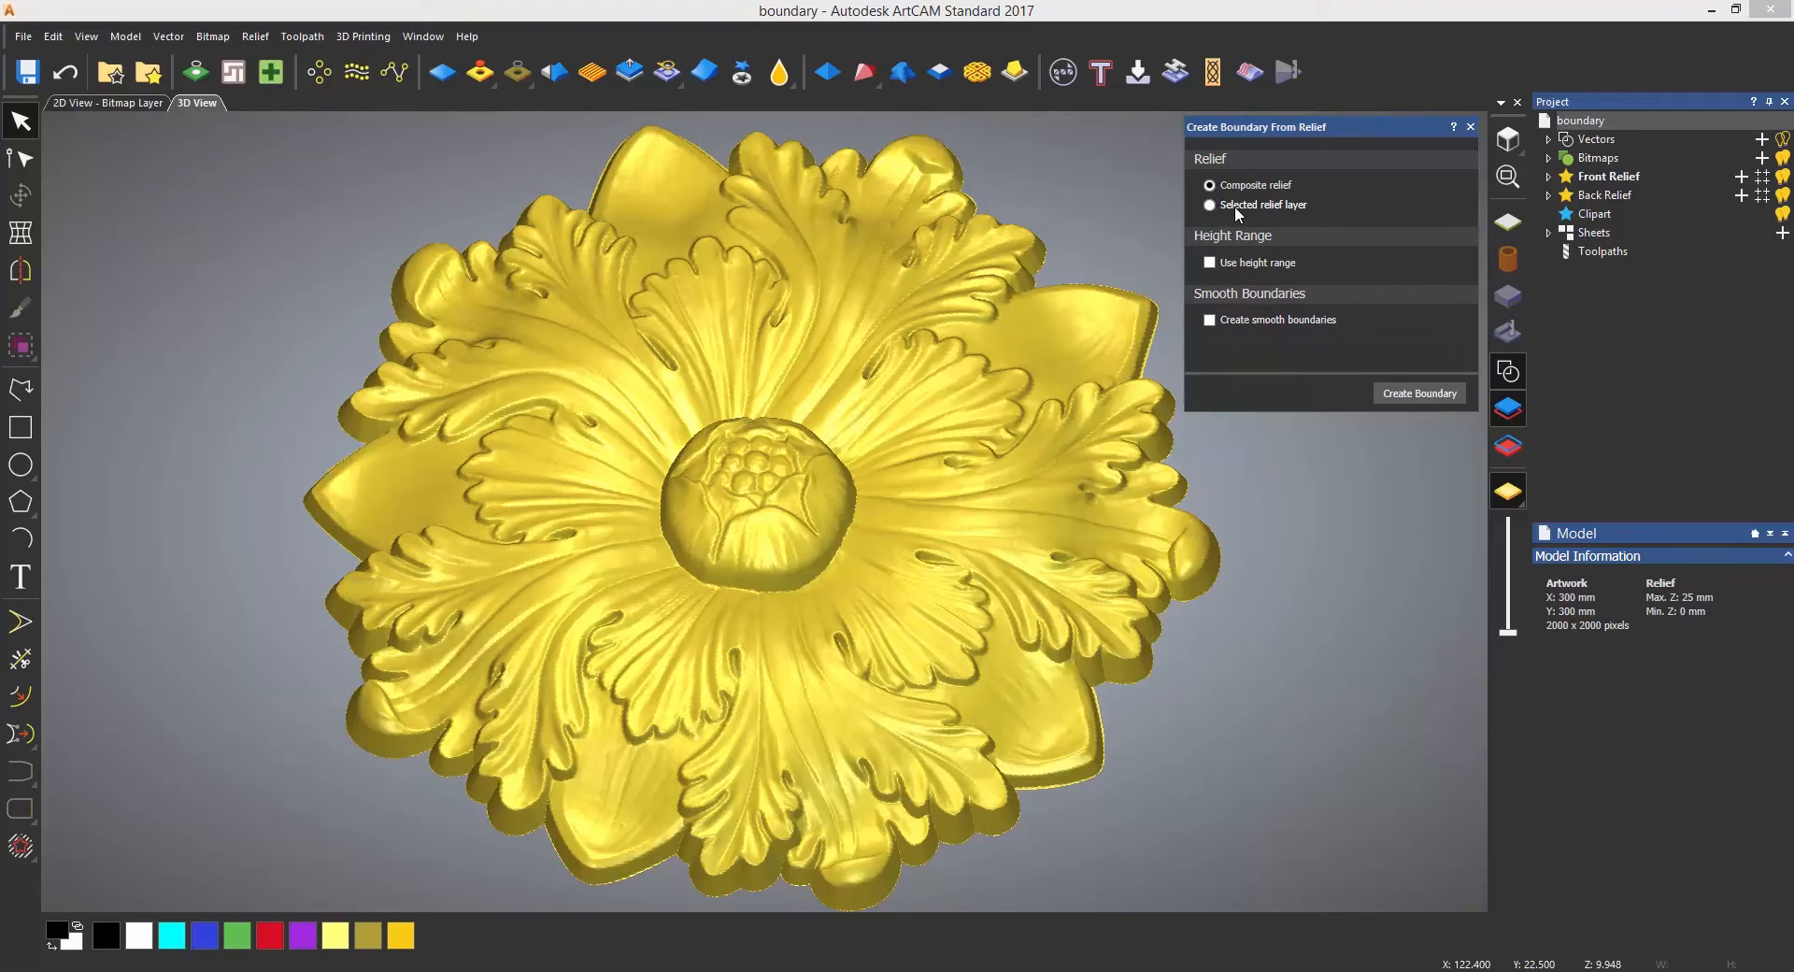
{"action": "left_click", "coordinate": [1209, 206]}
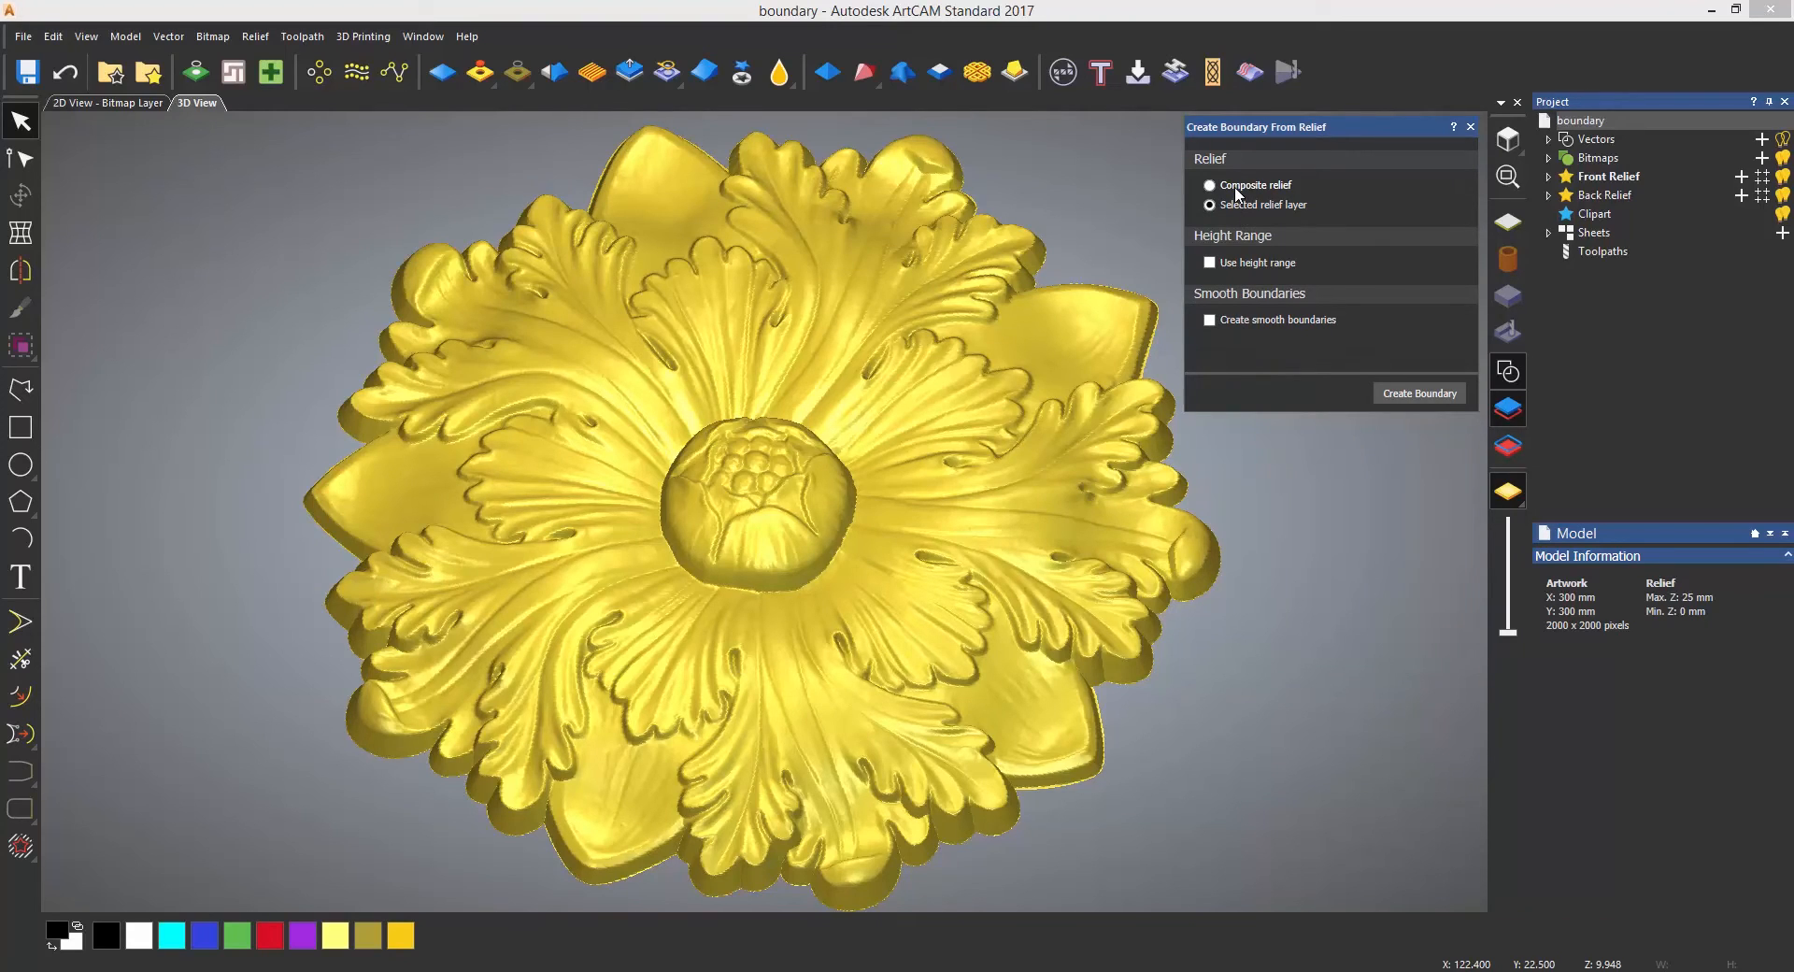
{"action": "left_click", "coordinate": [1209, 185]}
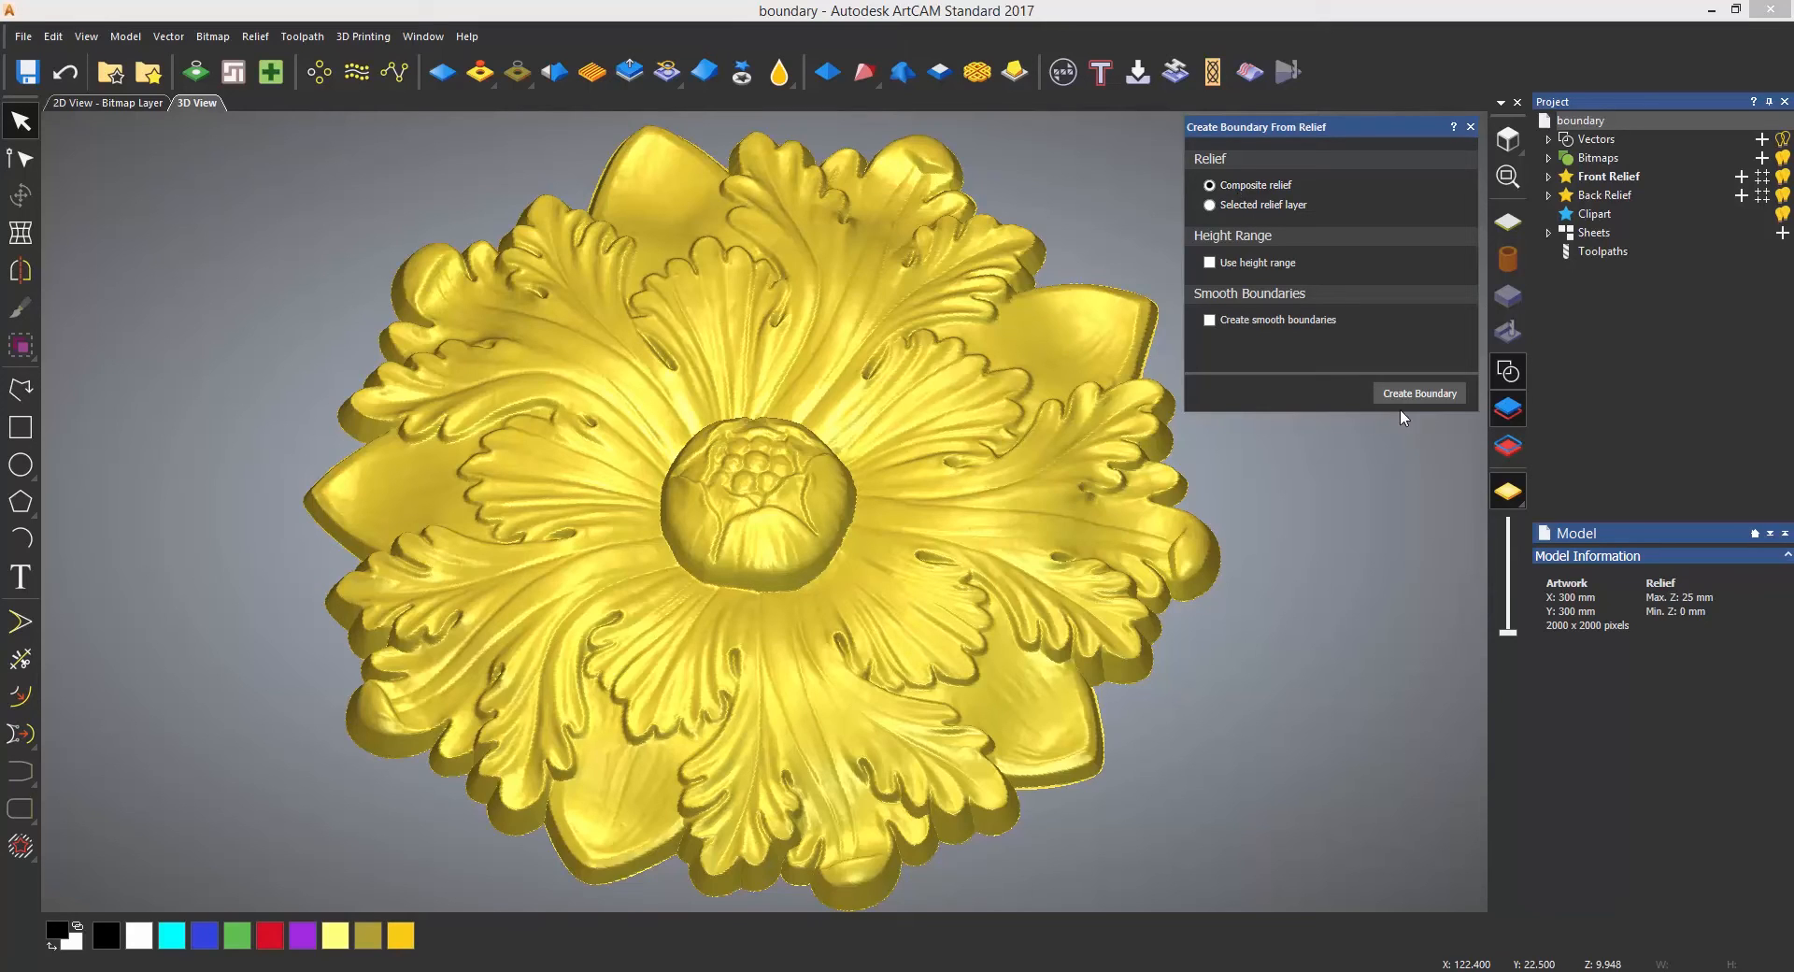
{"action": "left_click", "coordinate": [1419, 393]}
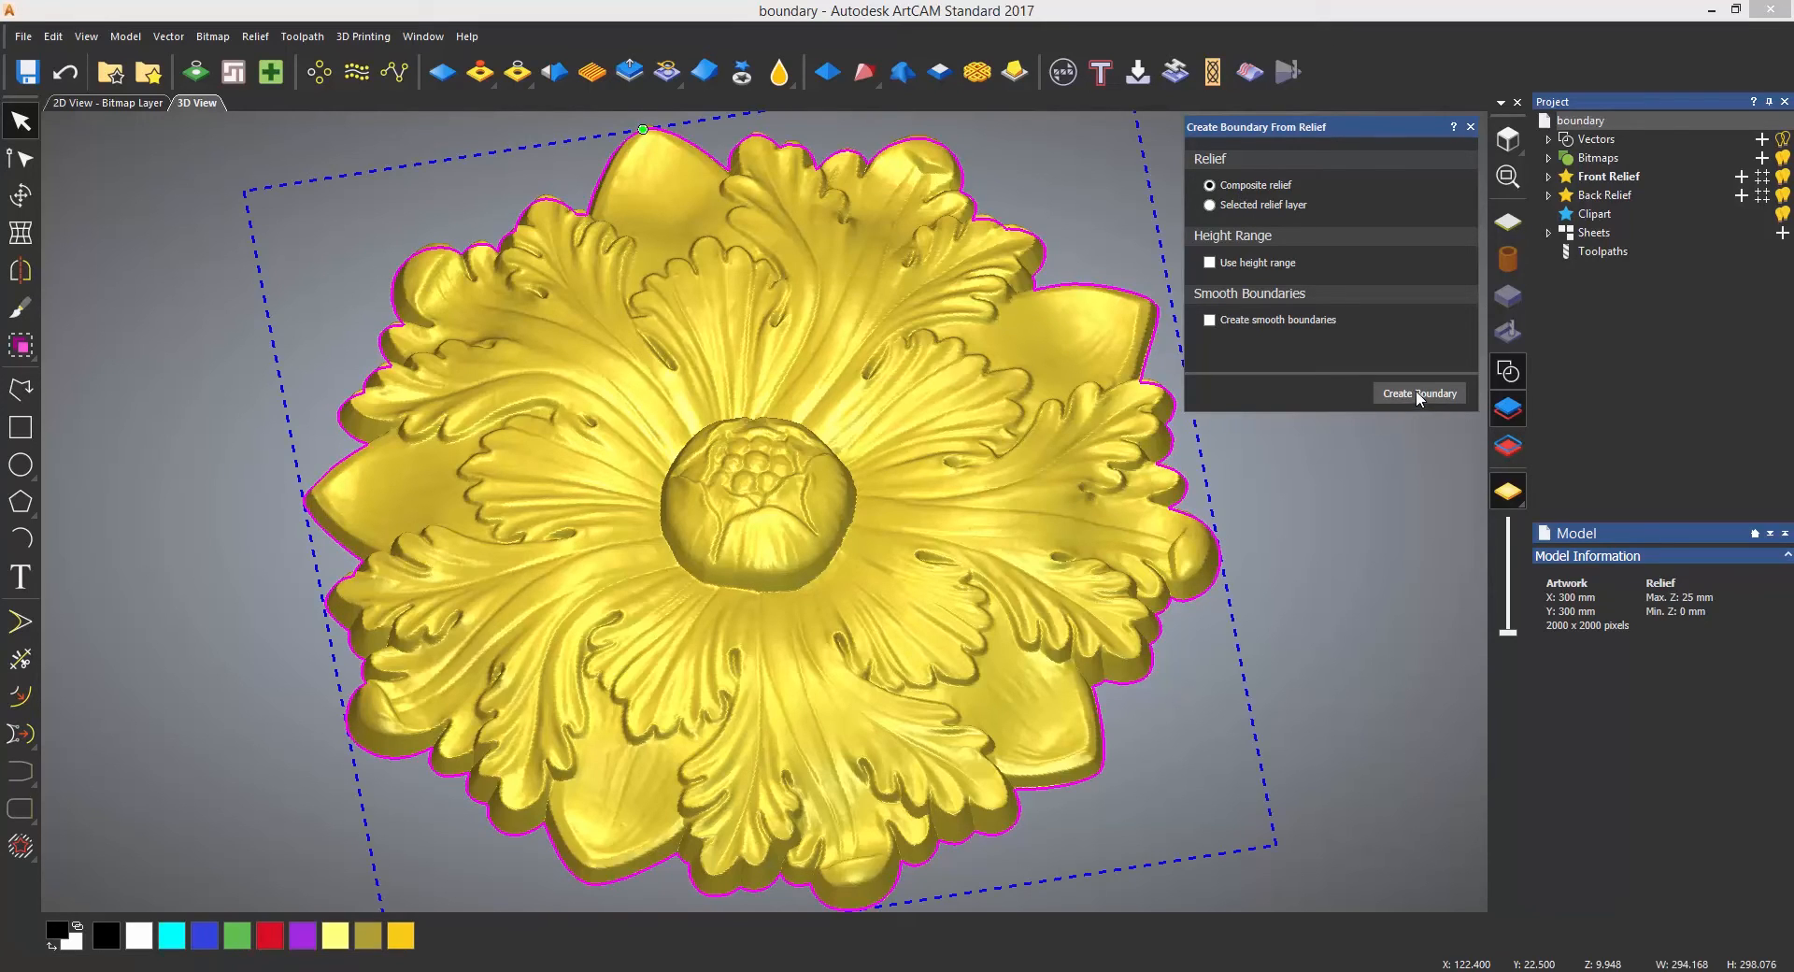
{"action": "mouse_move", "coordinate": [1407, 383]}
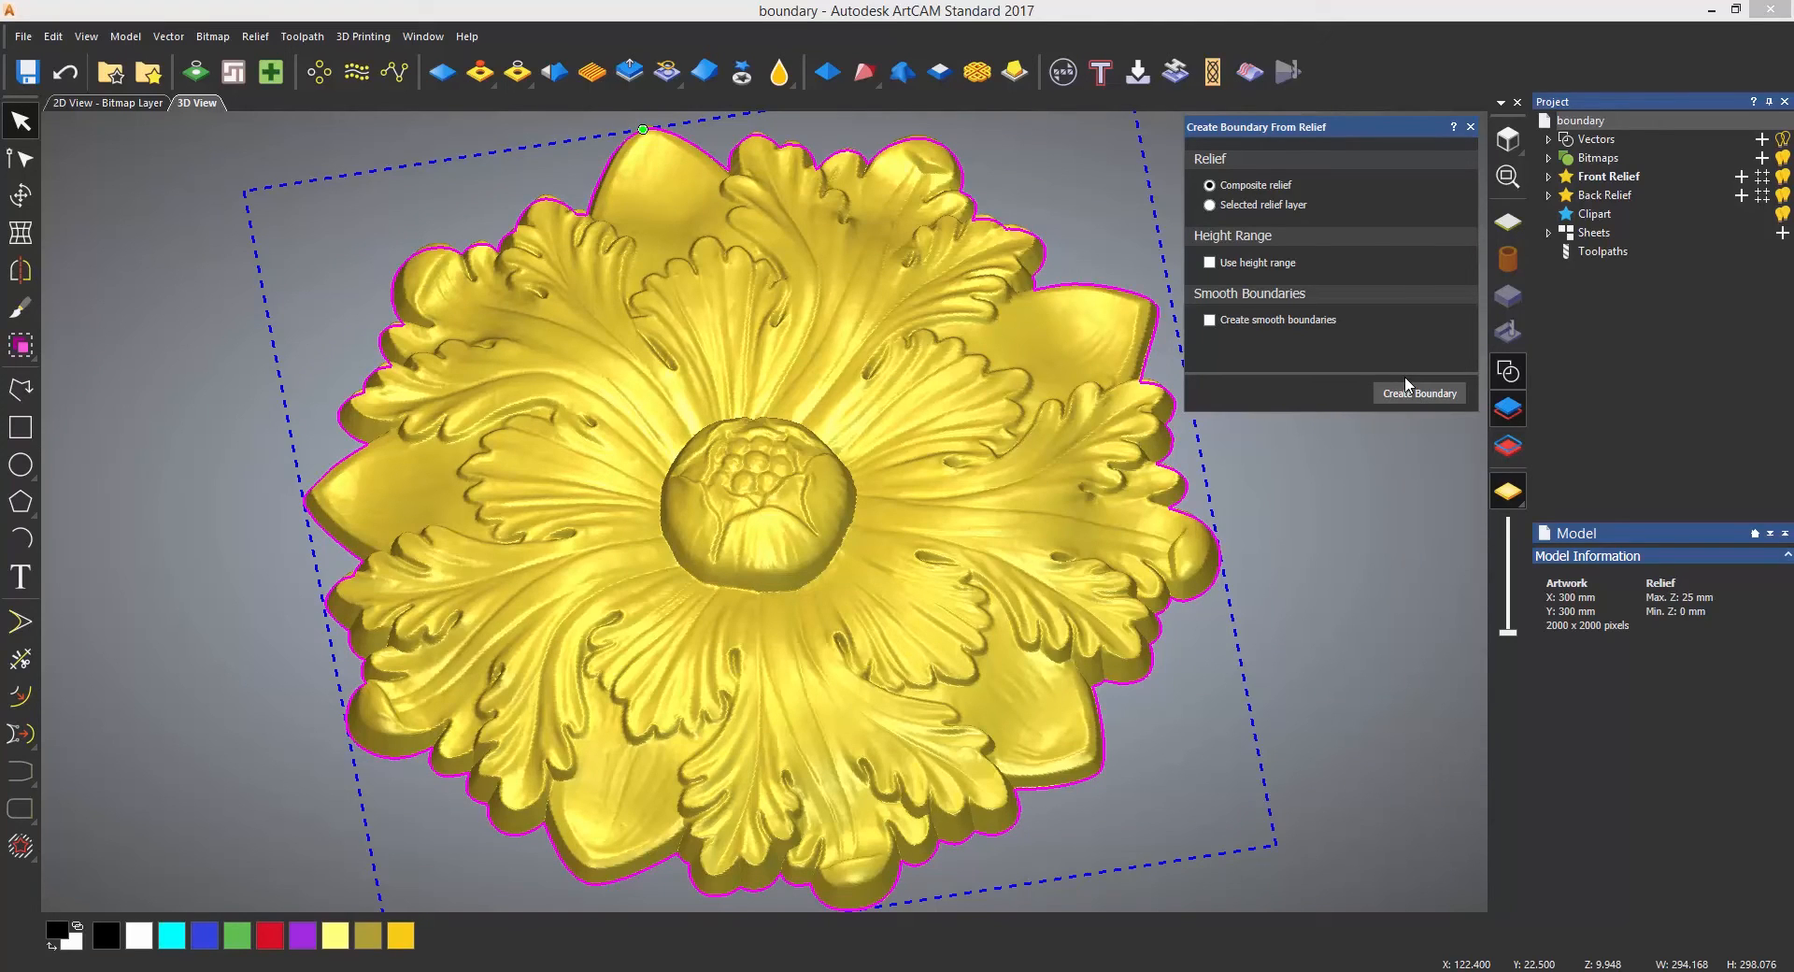
{"action": "left_click", "coordinate": [1419, 393]}
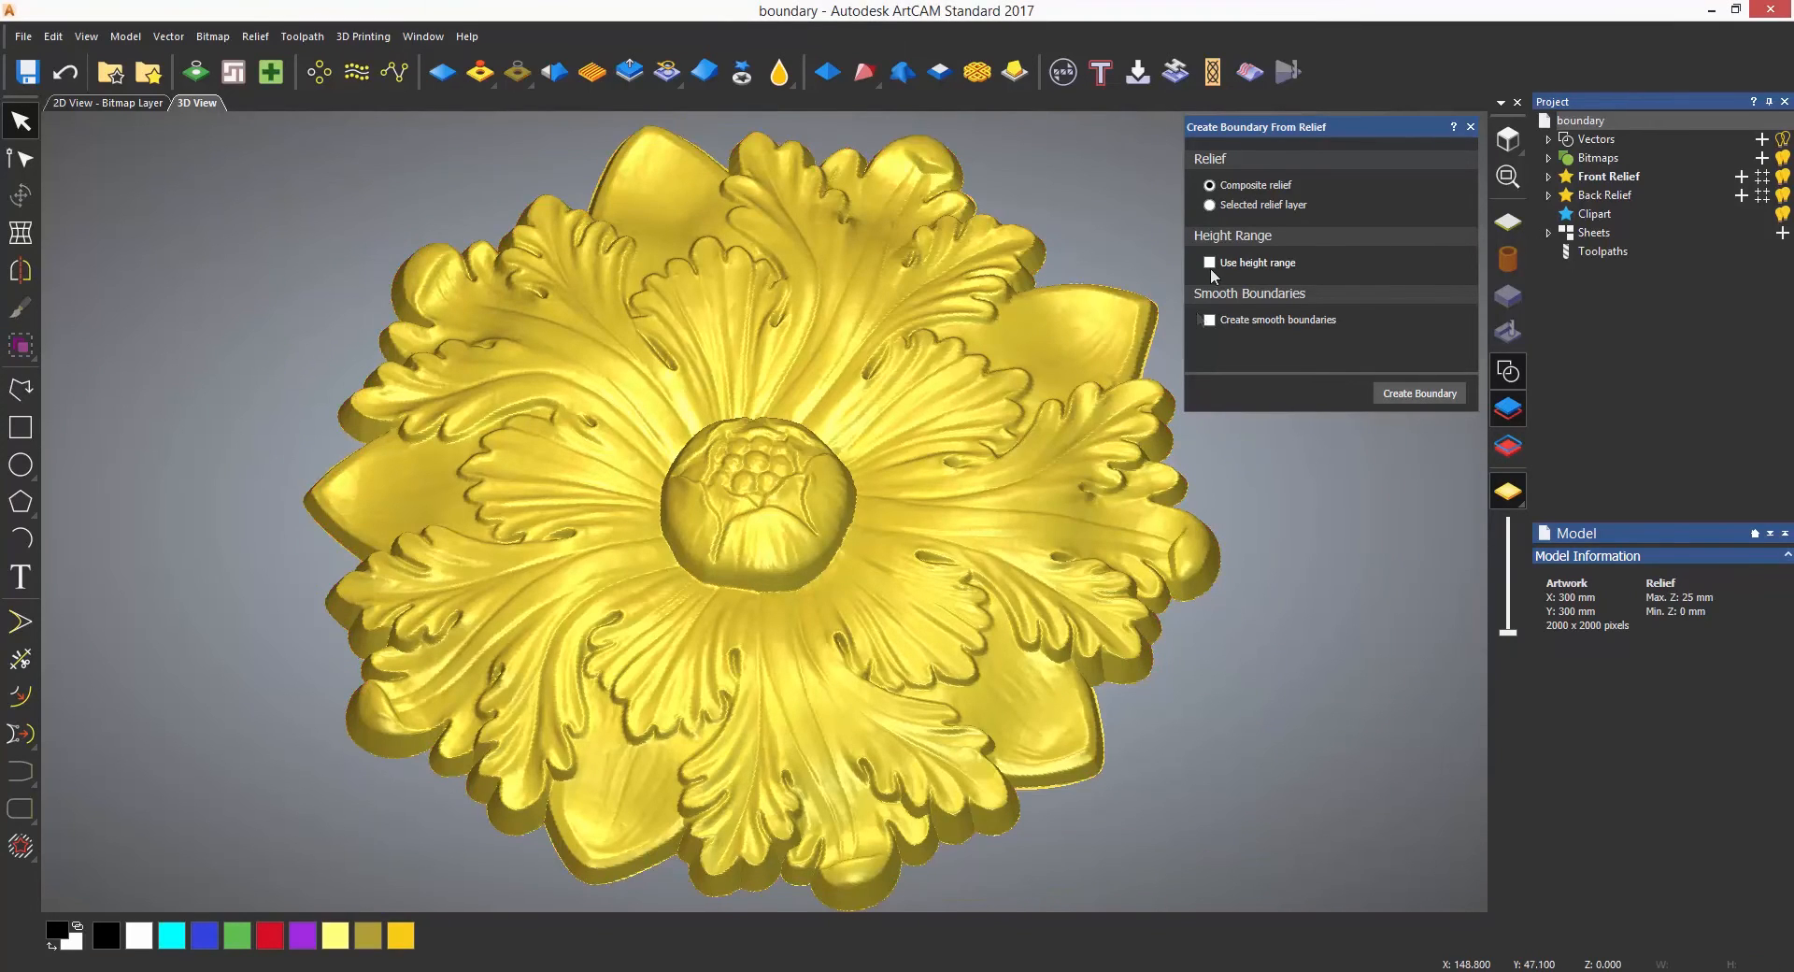
Try a height-range-limited boundary preview, then close without creating any boundary
{"action": "left_click", "coordinate": [1210, 262]}
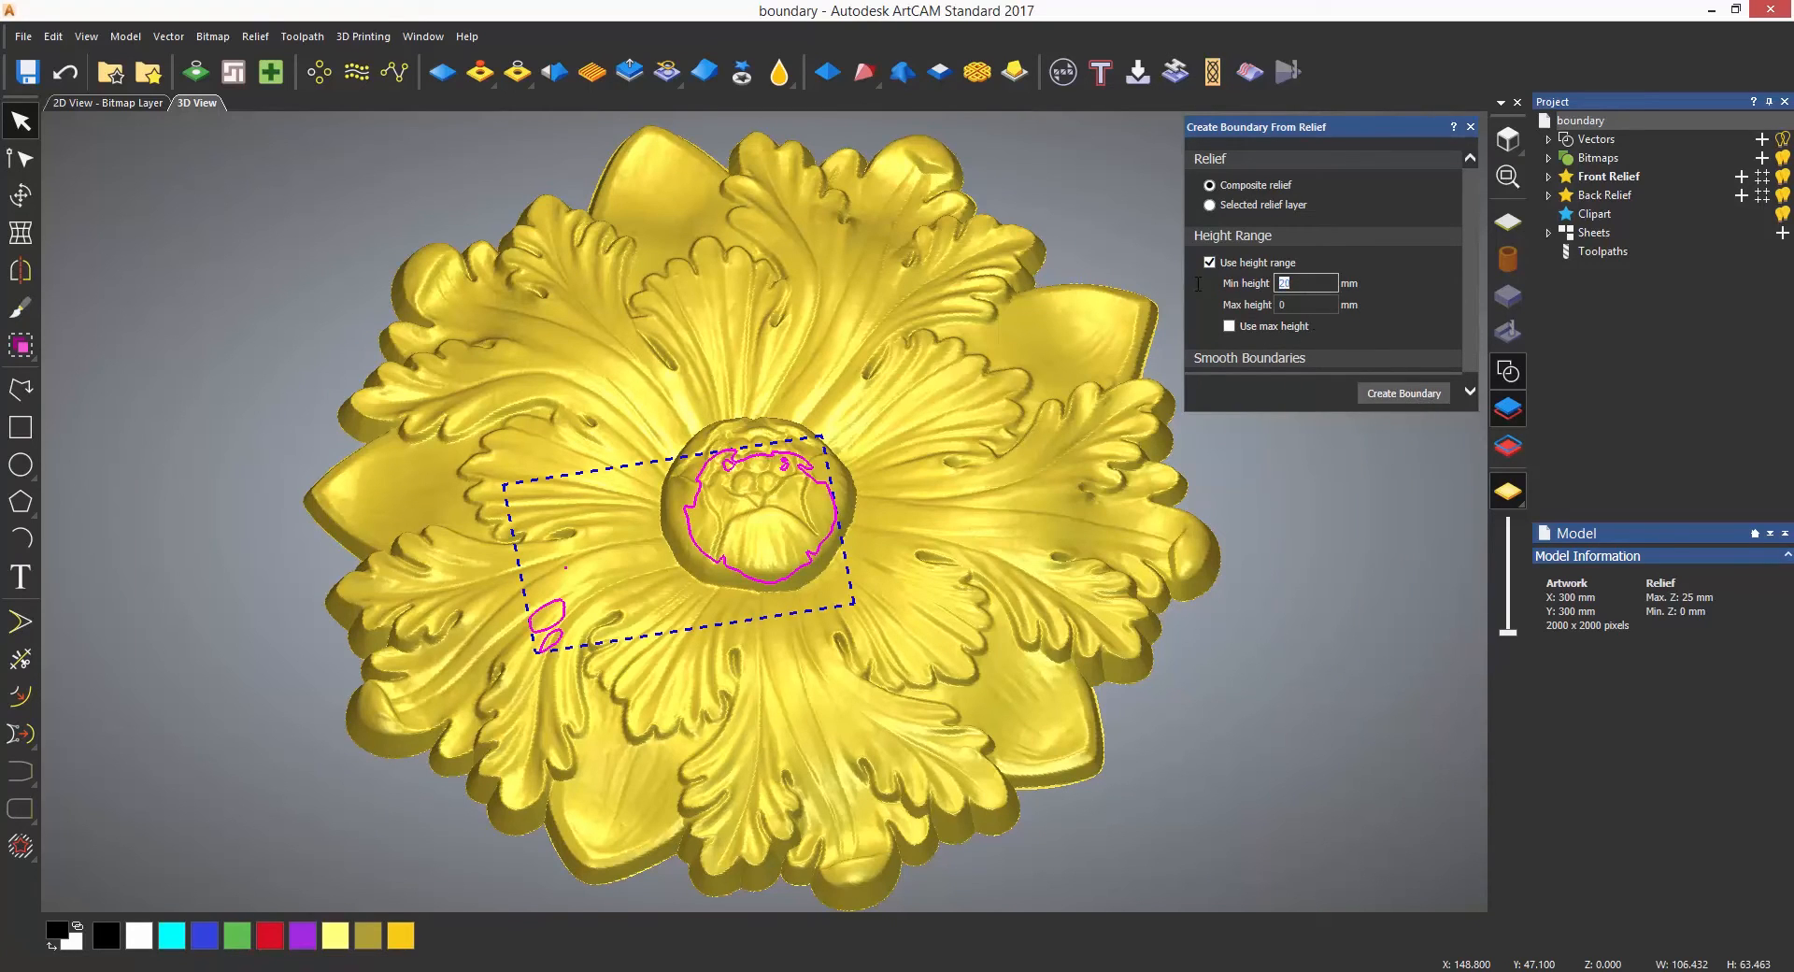
{"action": "left_click", "coordinate": [1403, 393]}
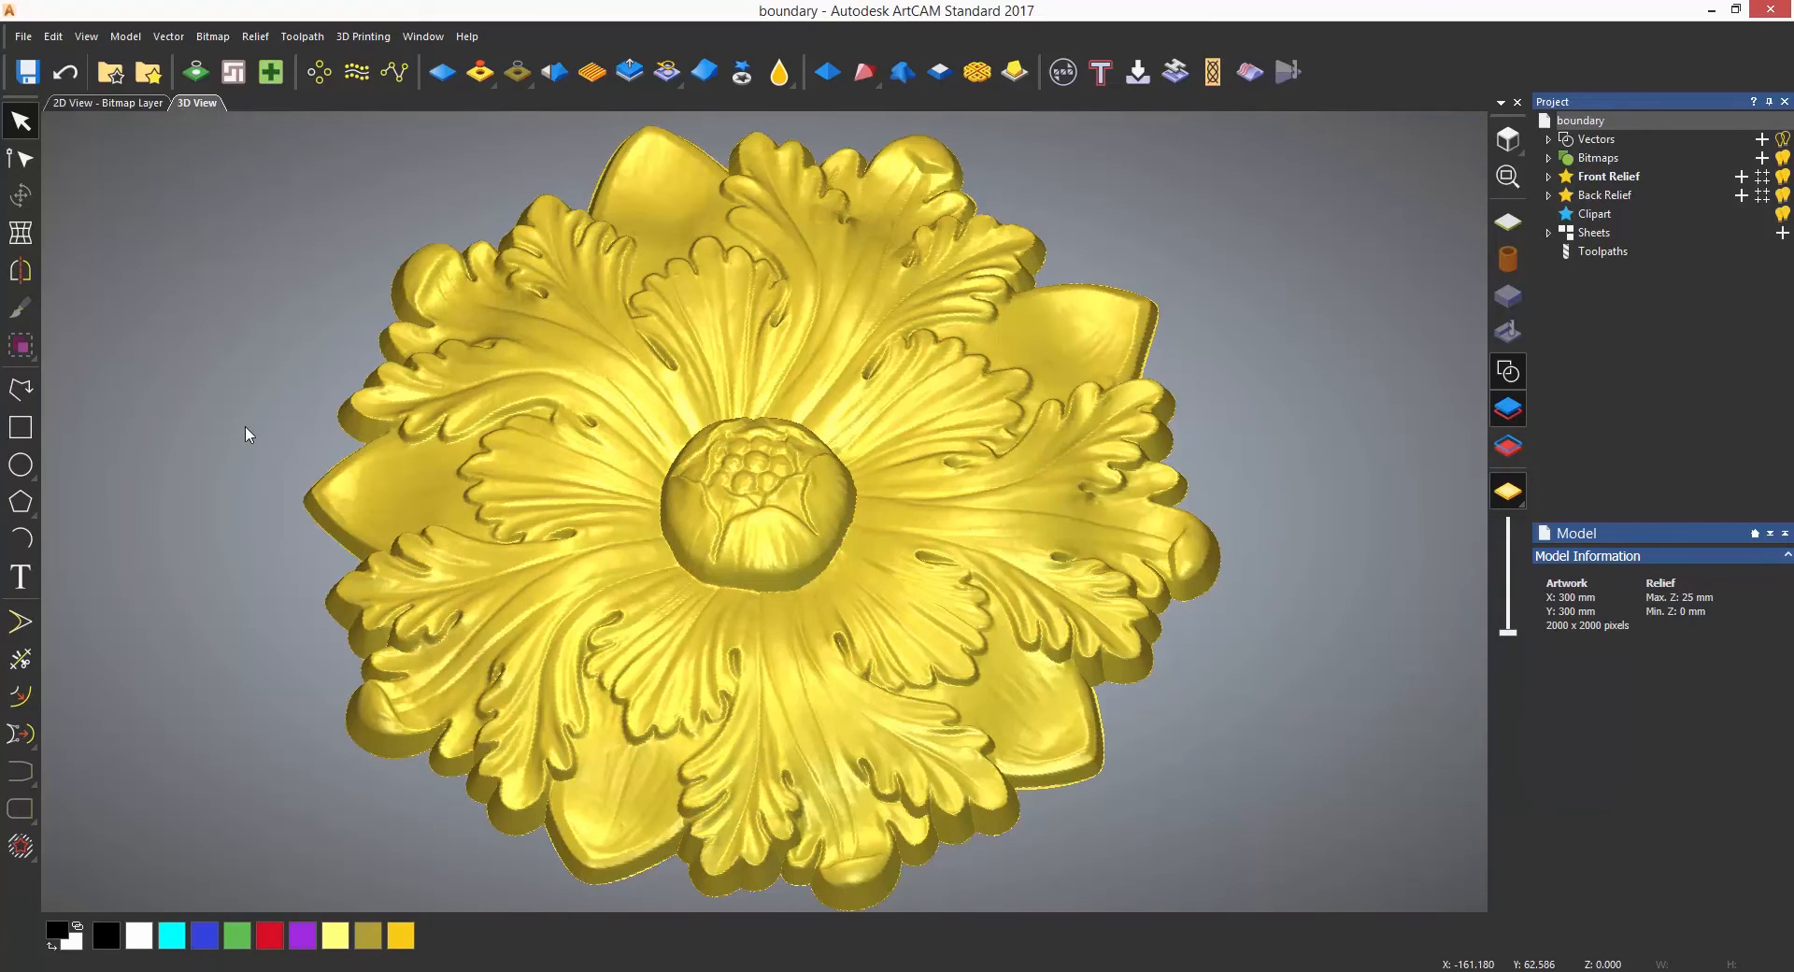
{"action": "mouse_move", "coordinate": [167, 35]}
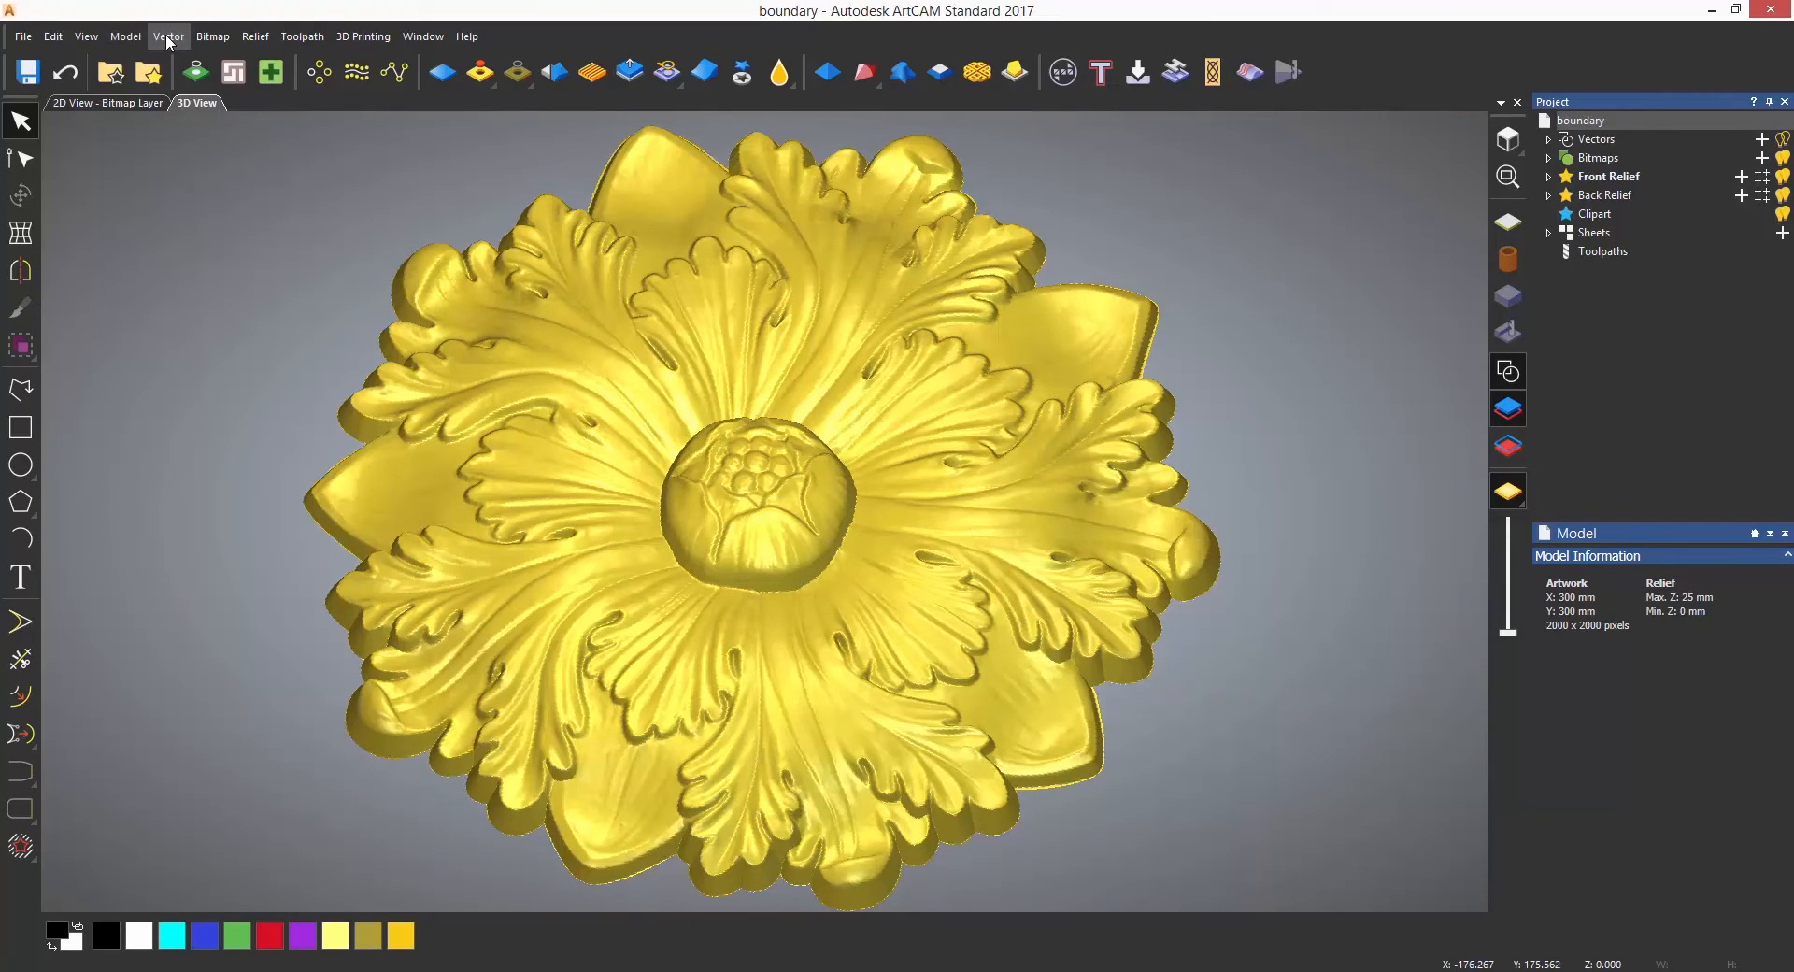
Start the Magic Wand region selector from the Bitmap menu
{"action": "left_click", "coordinate": [211, 36]}
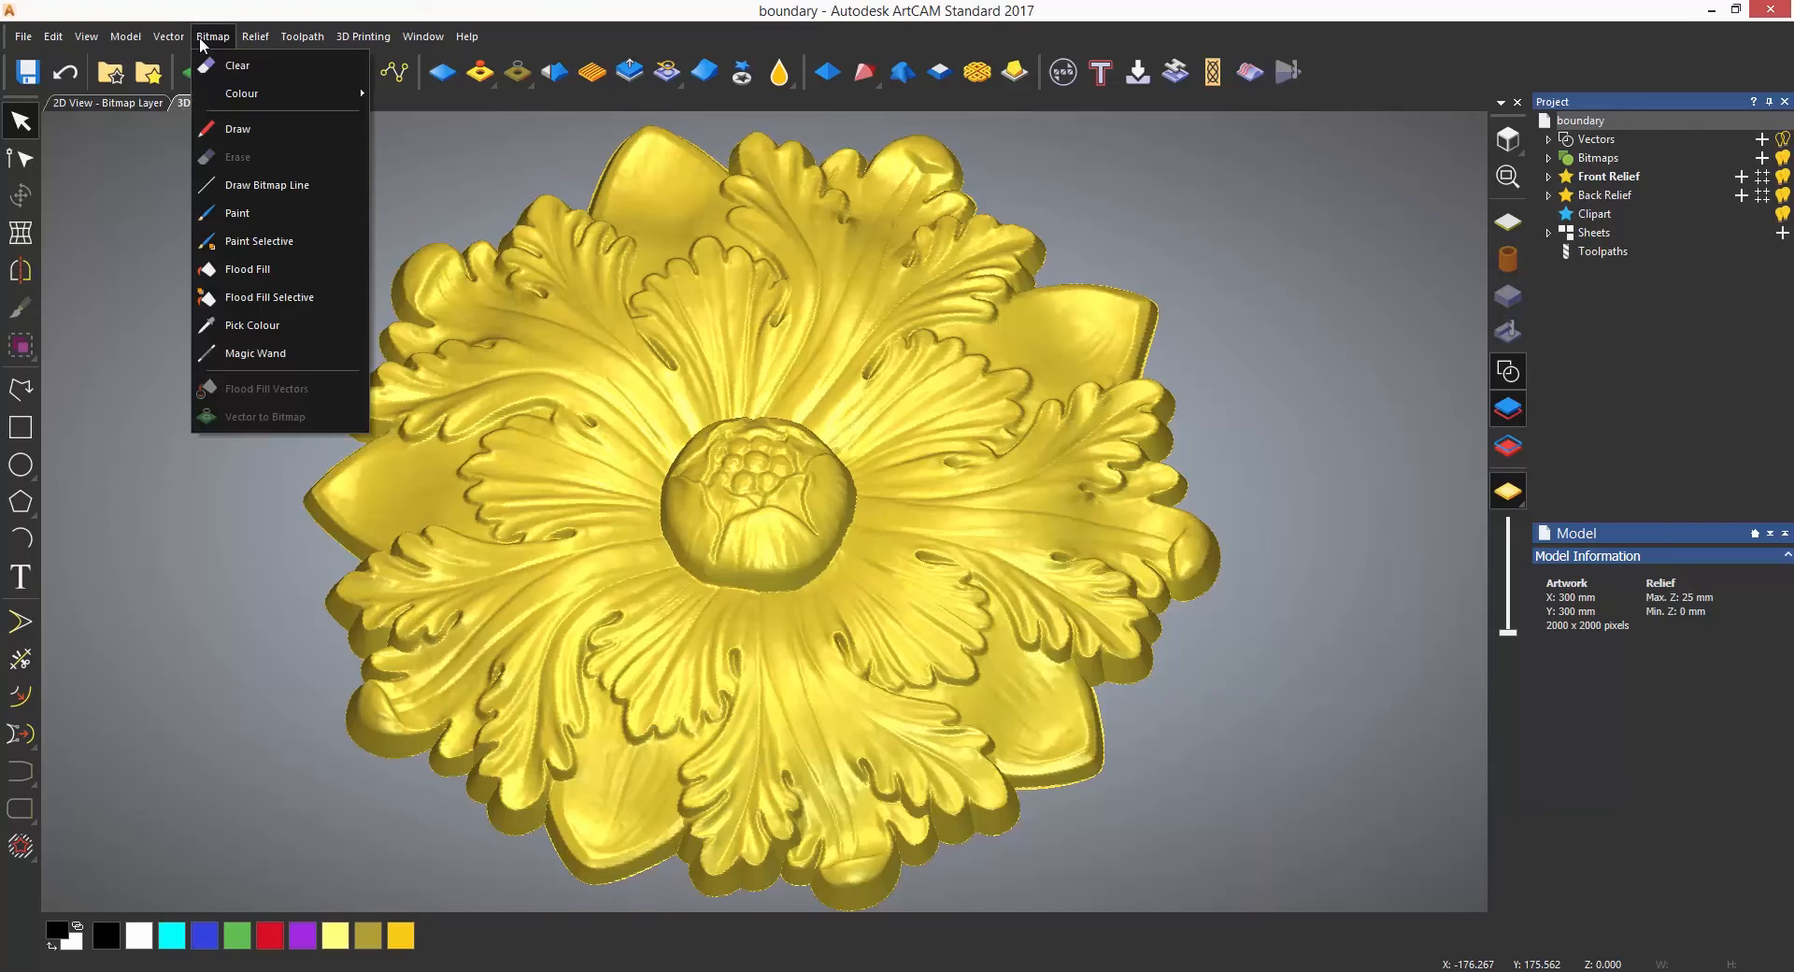
{"action": "mouse_move", "coordinate": [254, 353]}
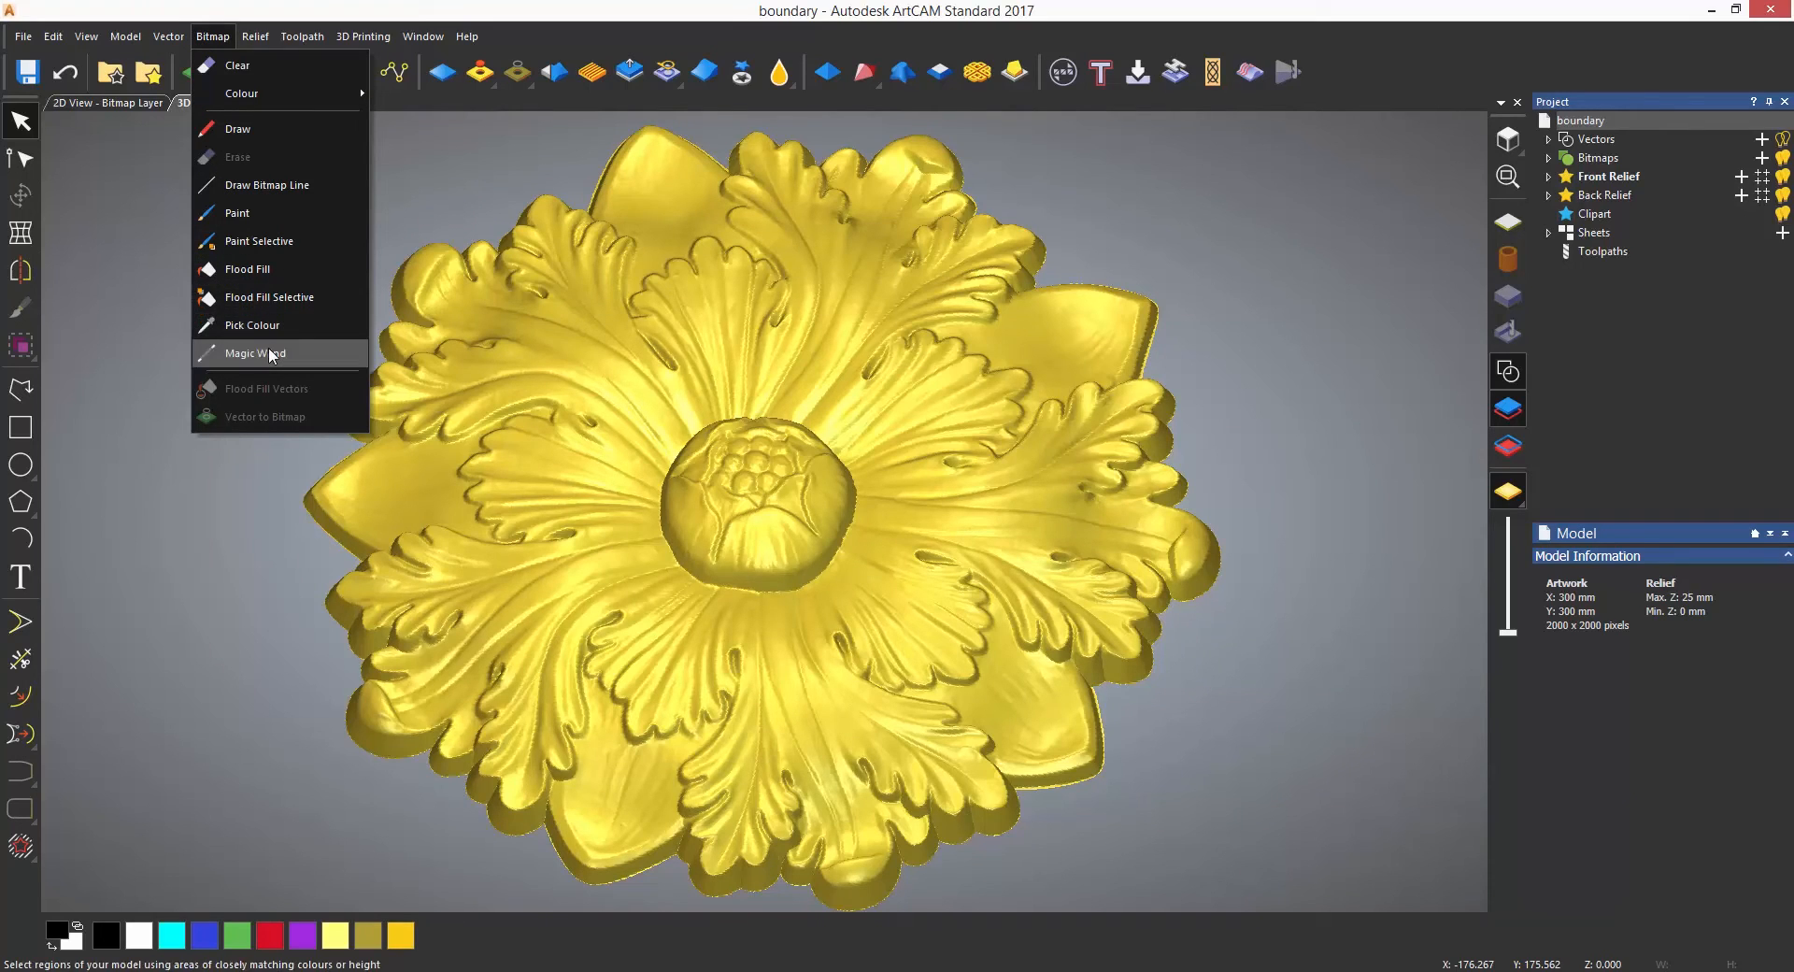
{"action": "left_click", "coordinate": [250, 353]}
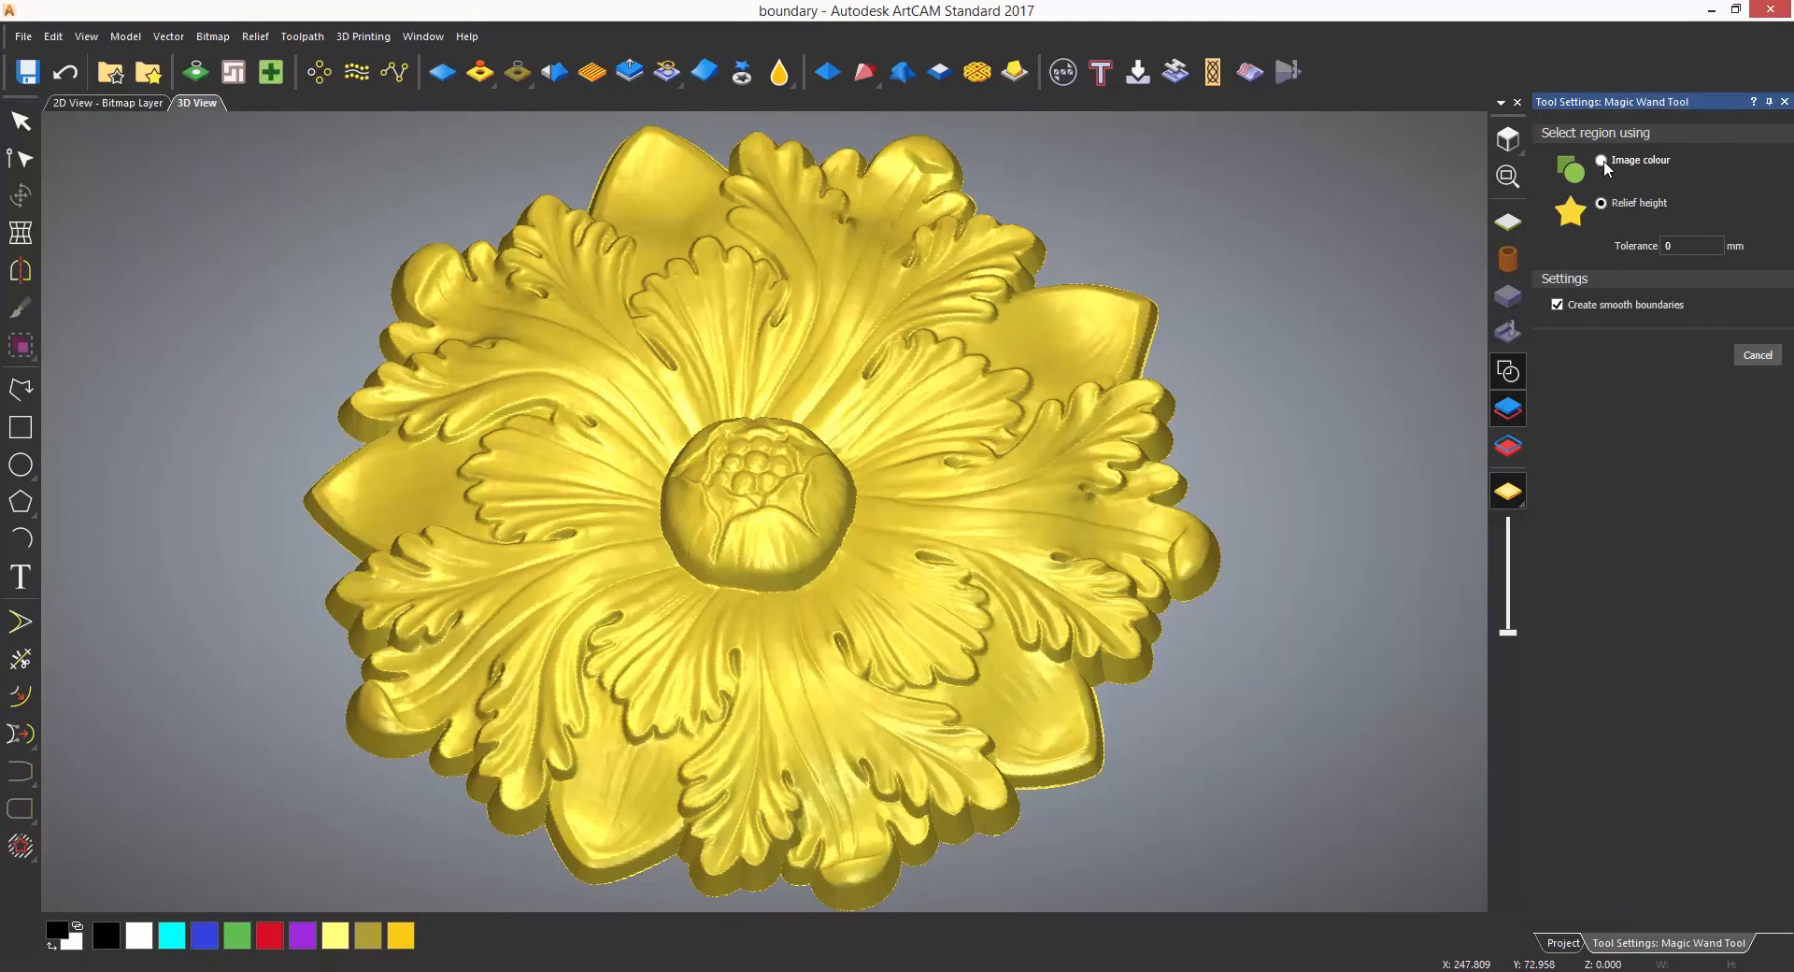
Select the flat base around the rose by relief height, creating its boundary vector, and close the wand
{"action": "left_click", "coordinate": [1602, 161]}
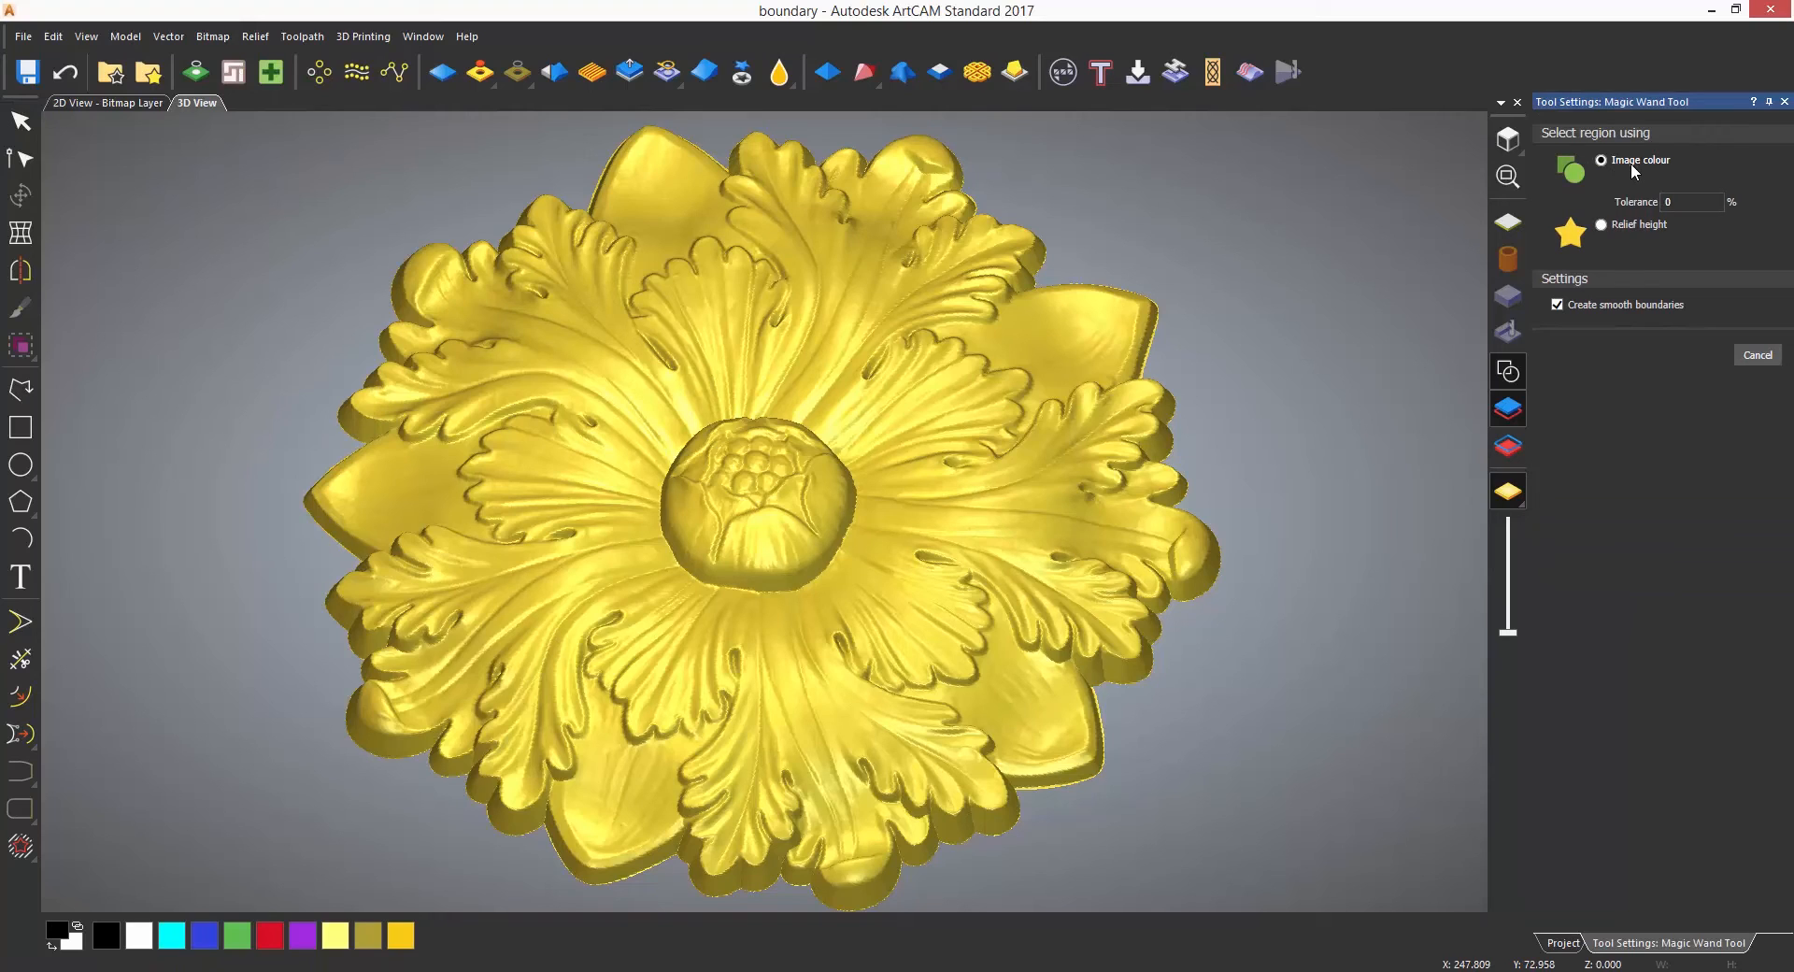
{"action": "mouse_move", "coordinate": [1292, 282]}
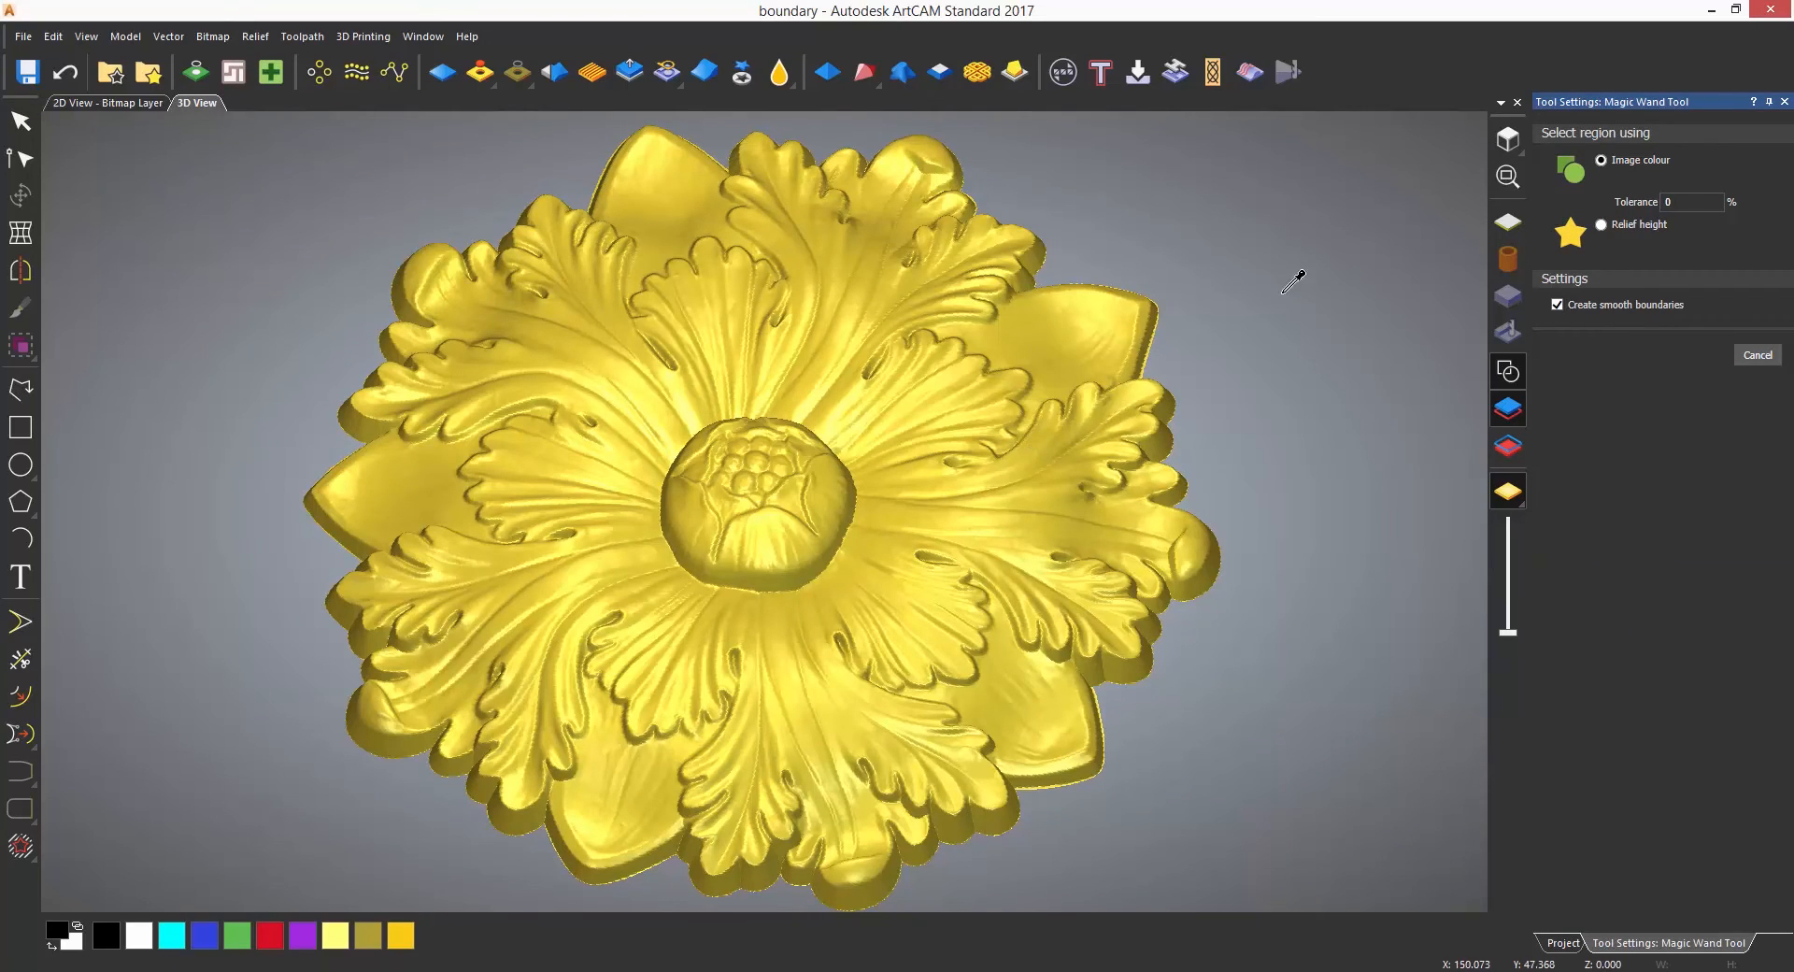
{"action": "left_click", "coordinate": [1602, 224]}
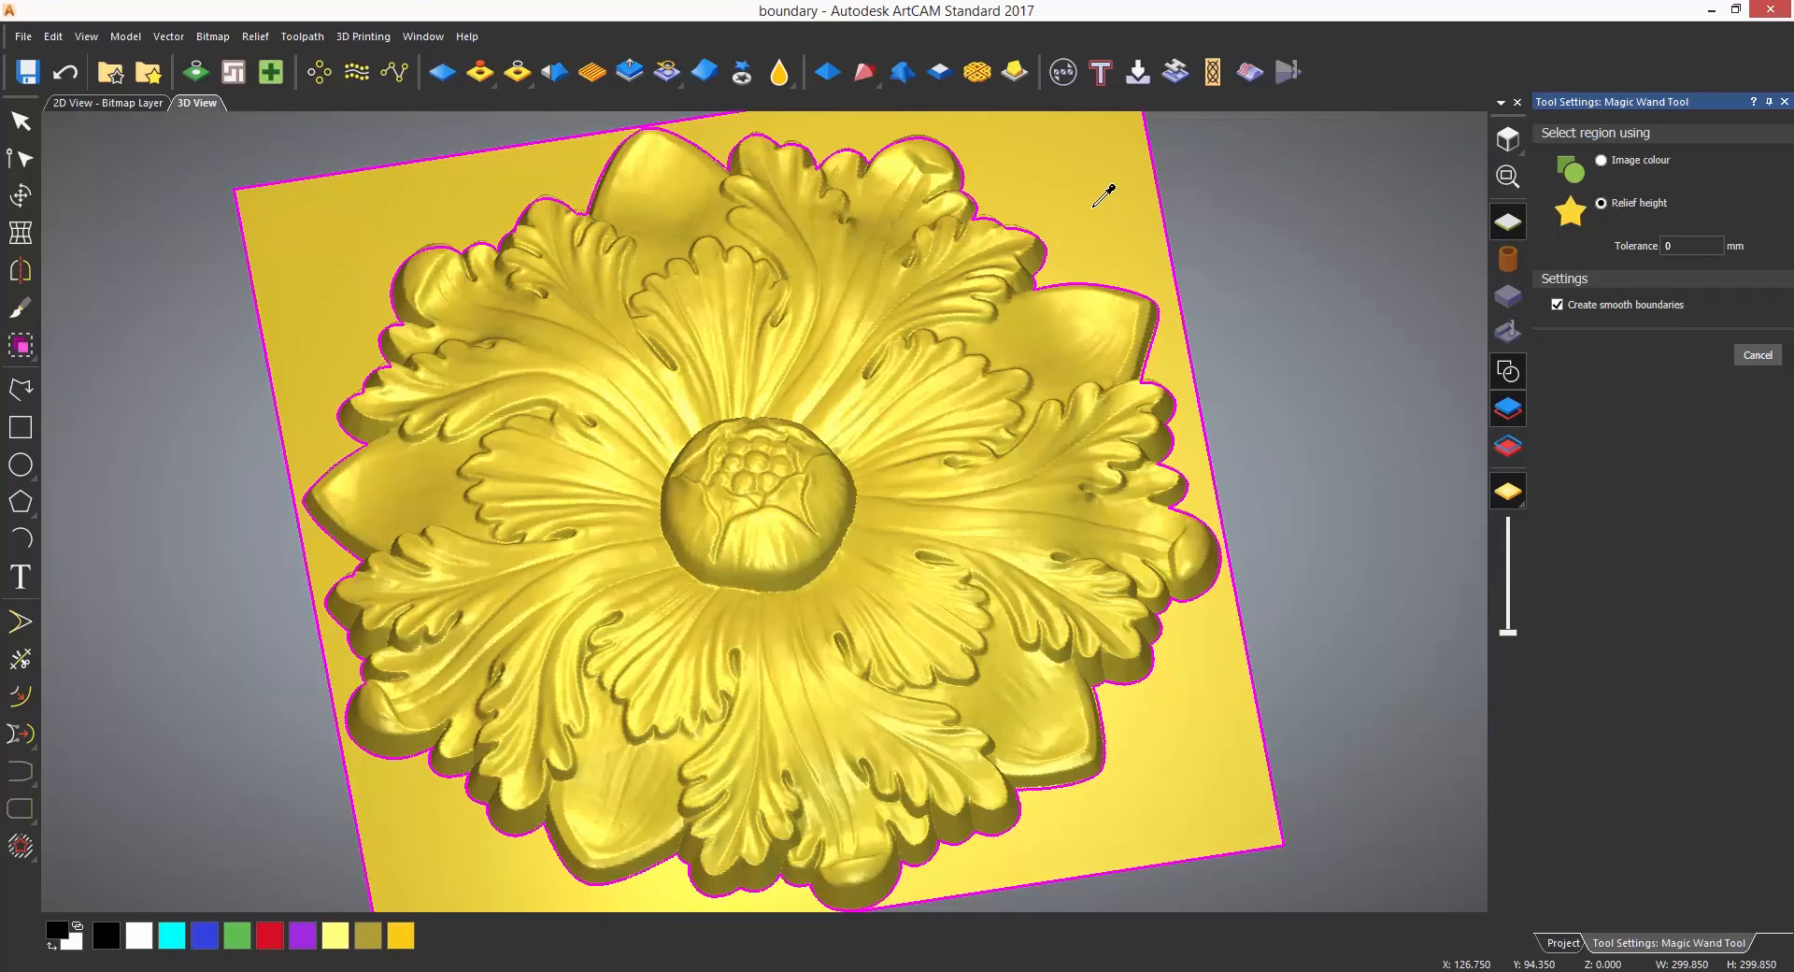
{"action": "left_click", "coordinate": [1784, 103]}
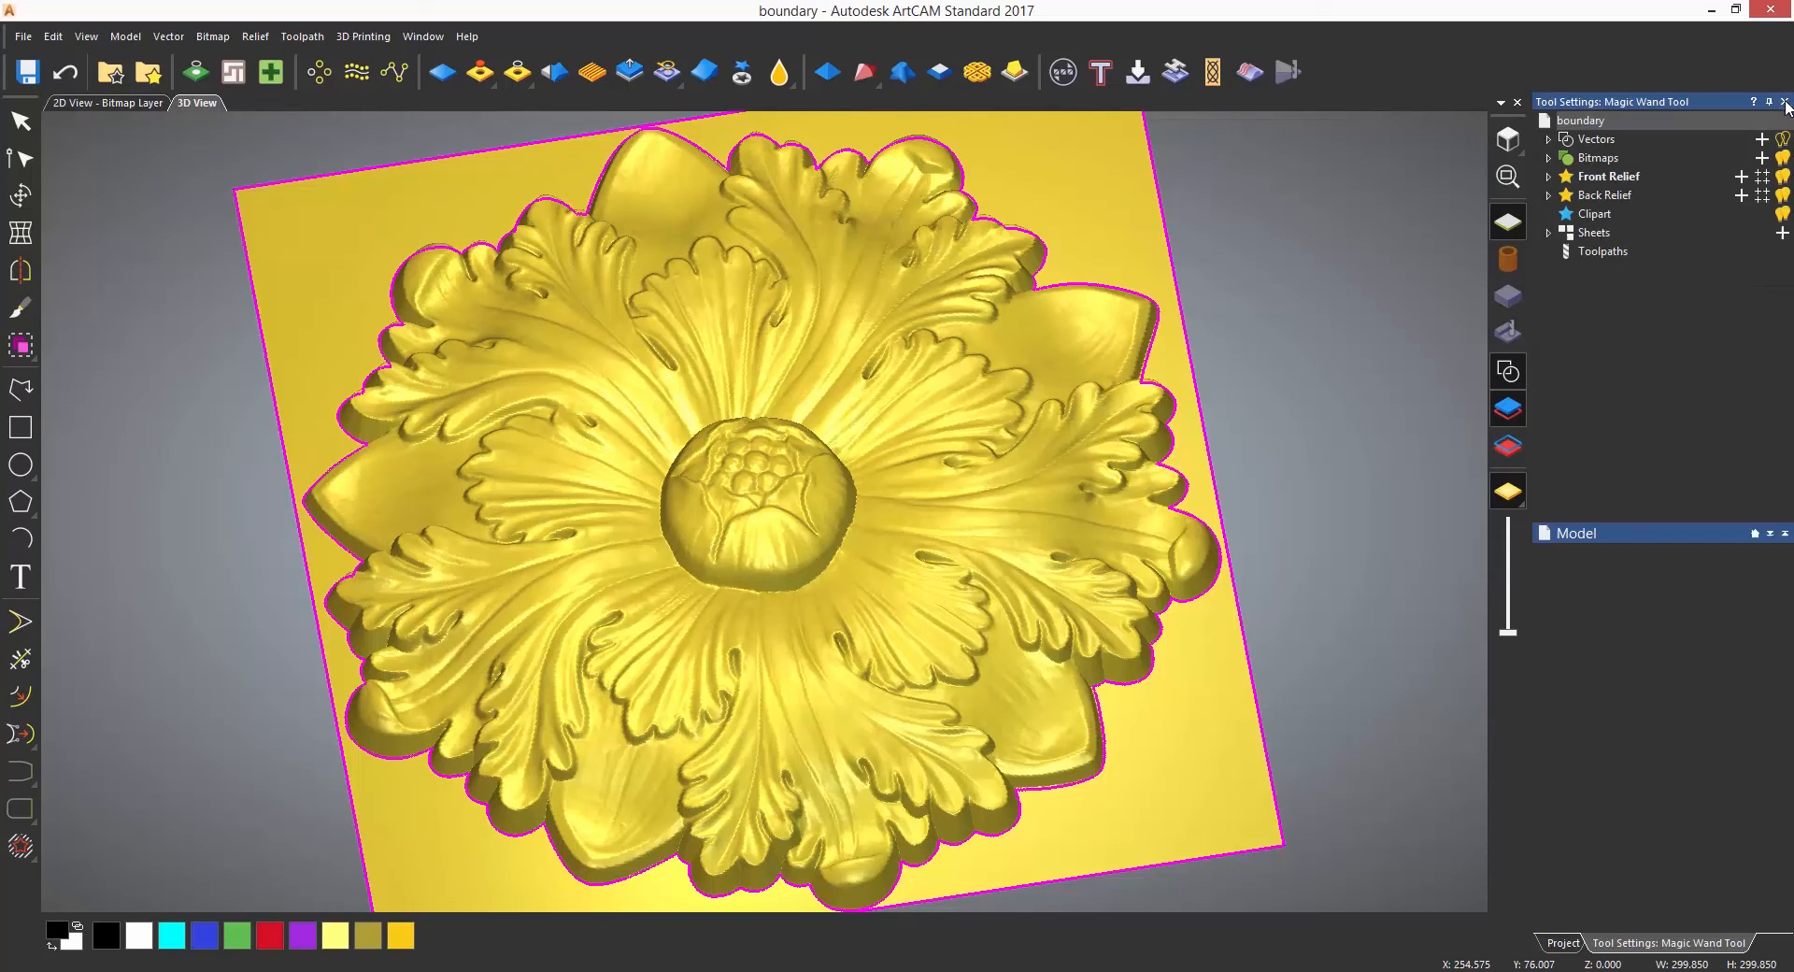
{"action": "left_click", "coordinate": [1784, 101]}
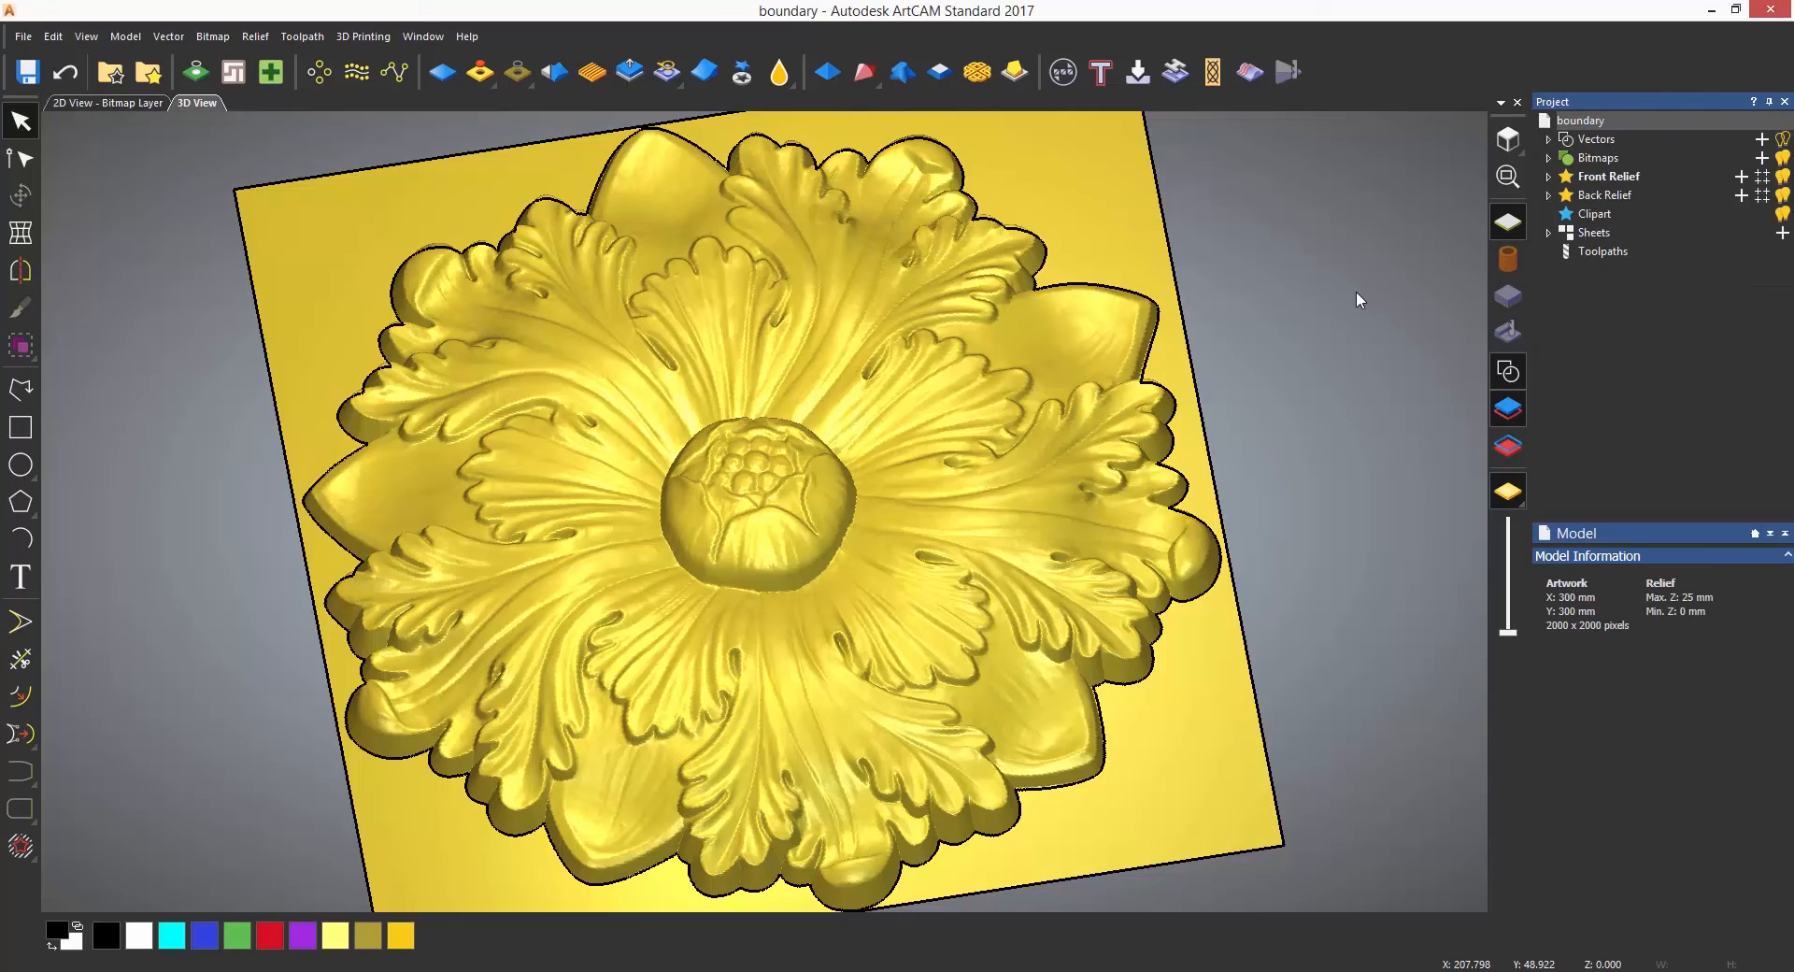